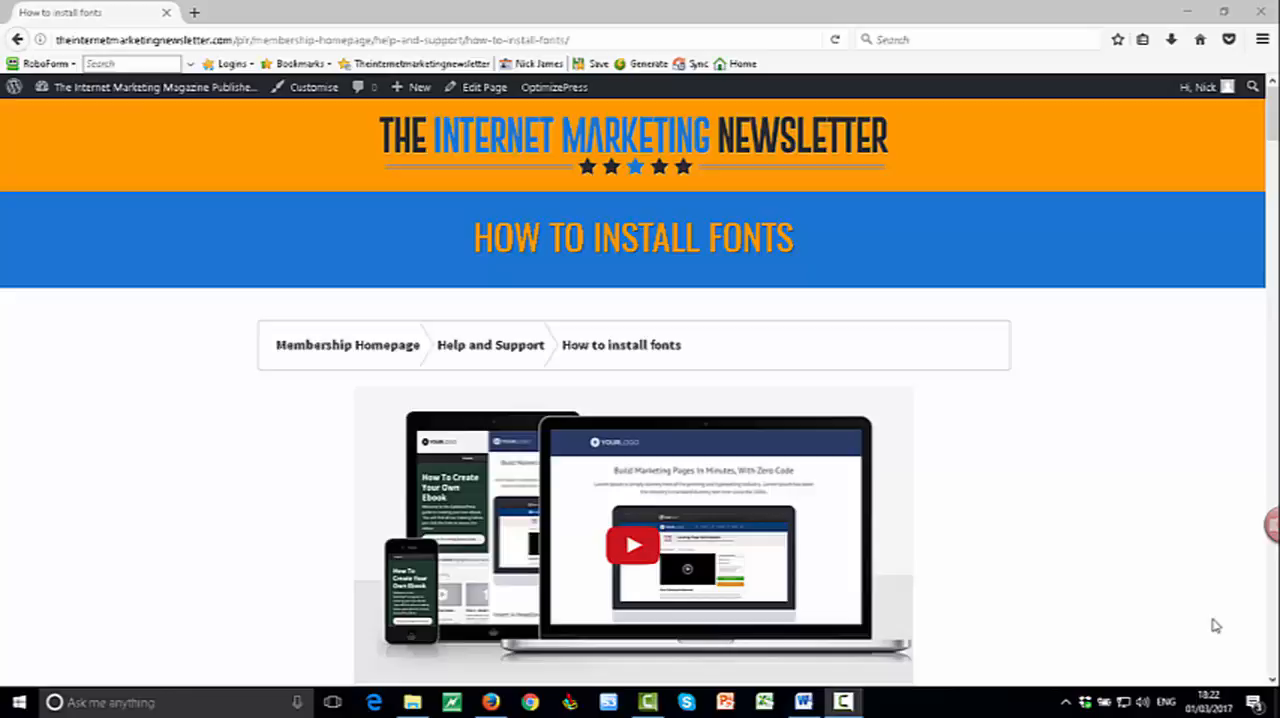
- Download the Evogria font zip from its DaFont page and confirm saving the file
scroll("down", 3)
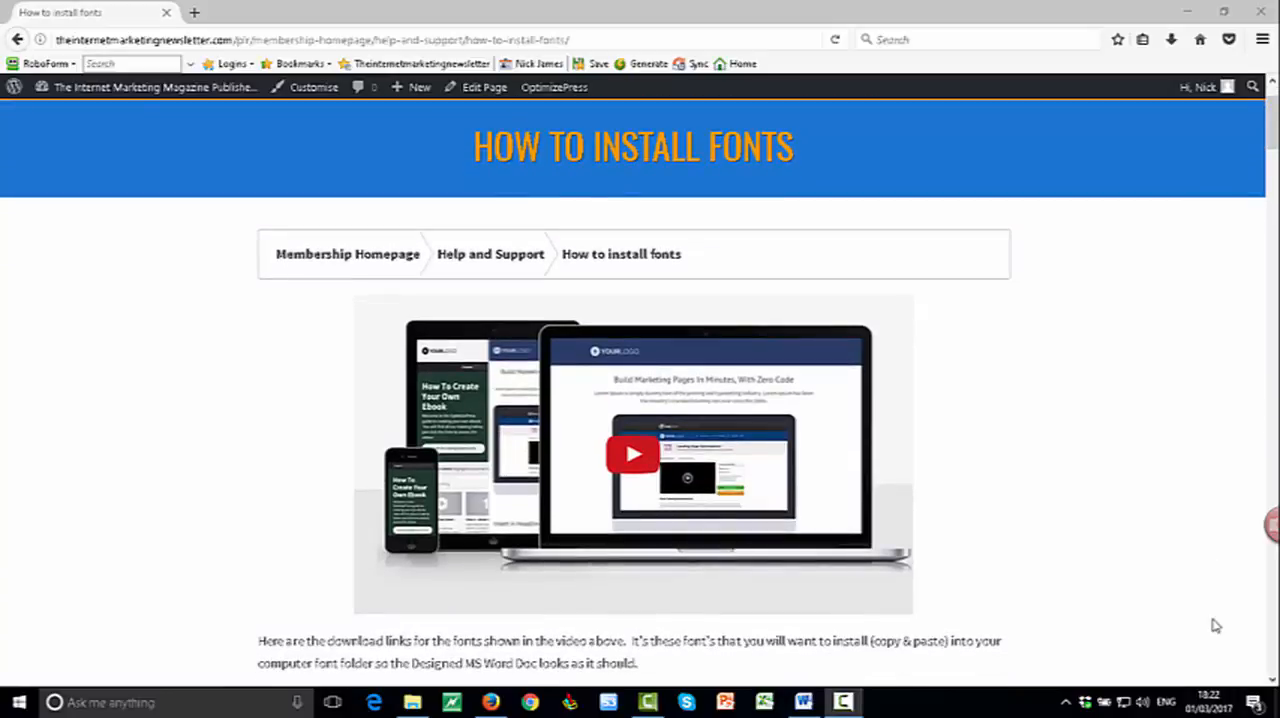
mouse_move(1232, 628)
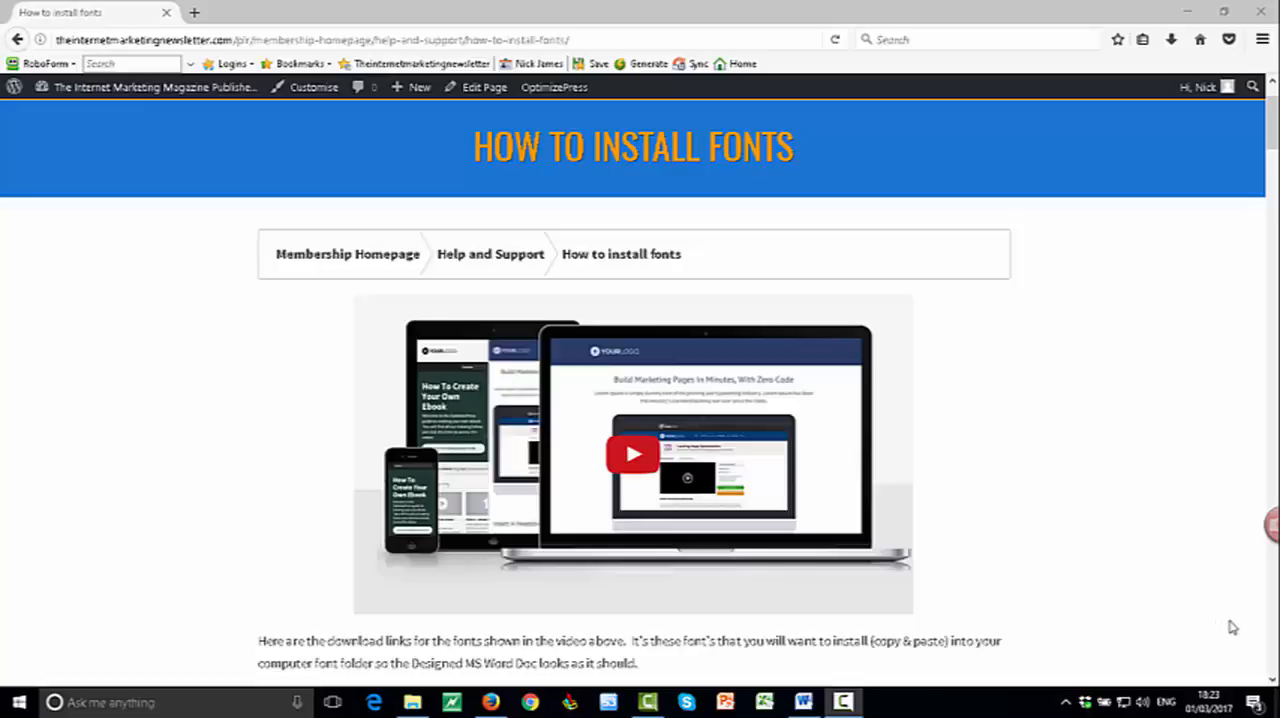
scroll("down", 3)
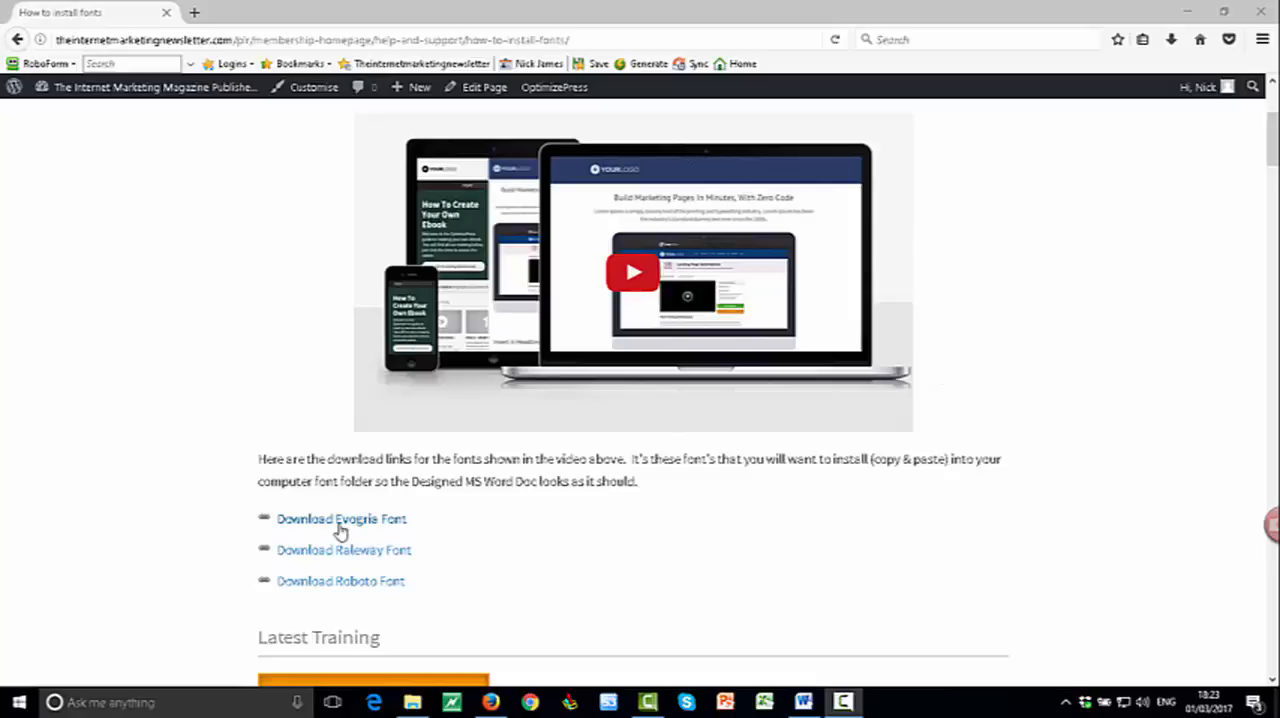
mouse_move(348, 530)
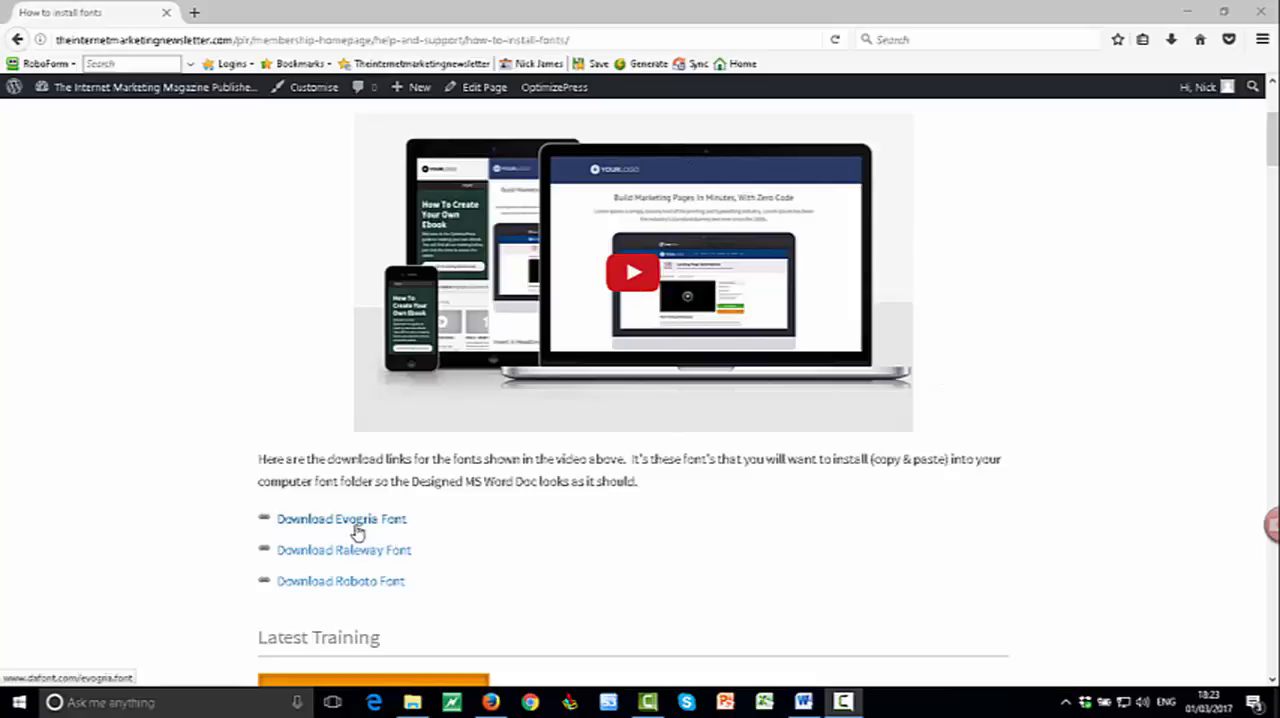
mouse_move(360, 524)
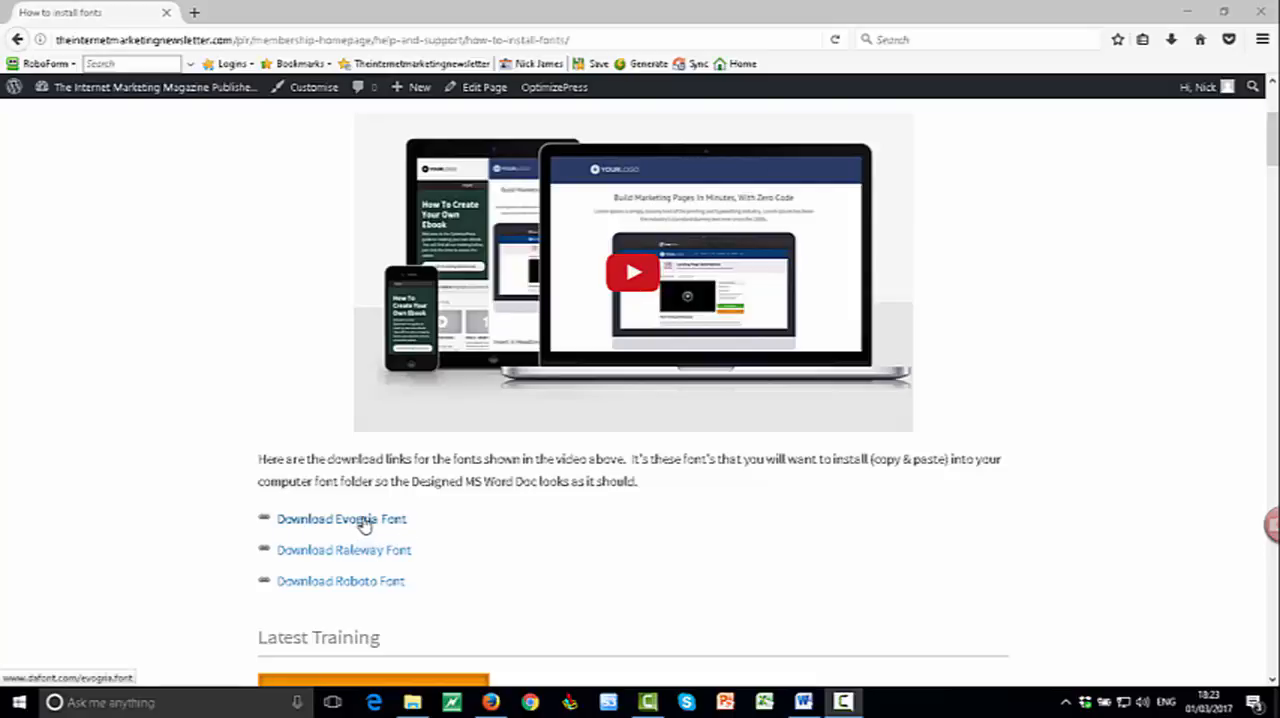
left_click(340, 518)
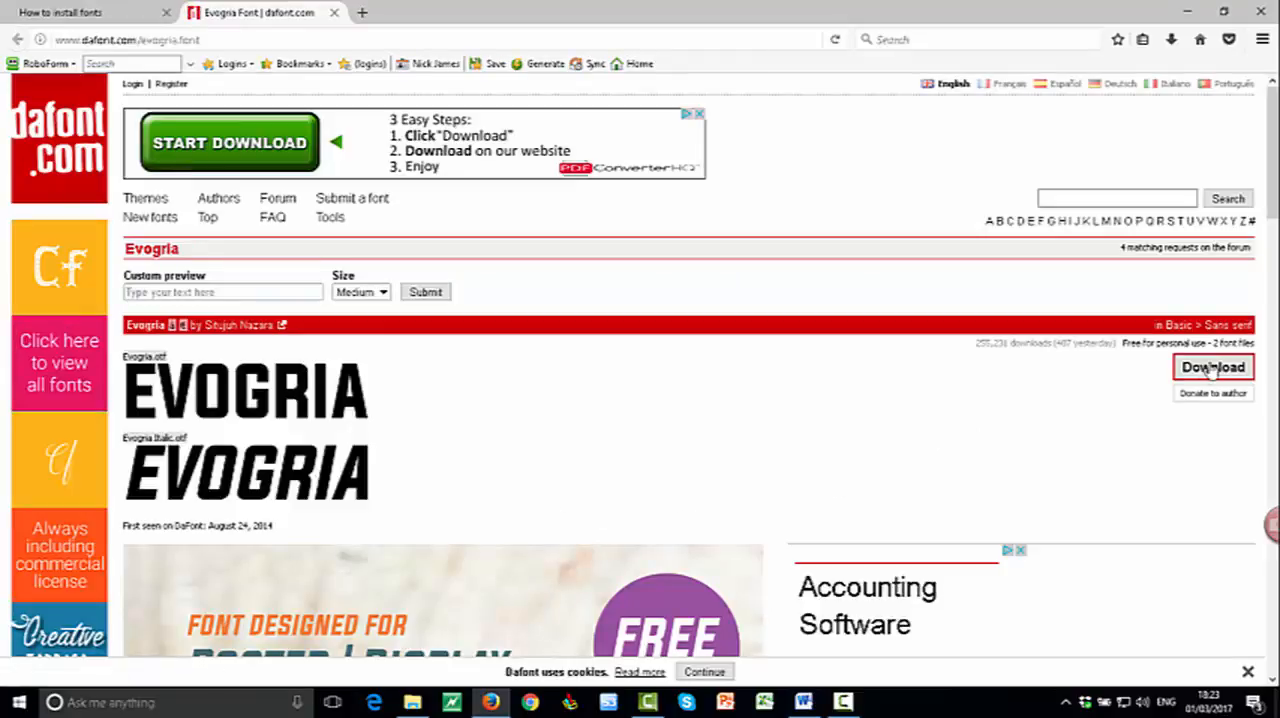
left_click(1212, 368)
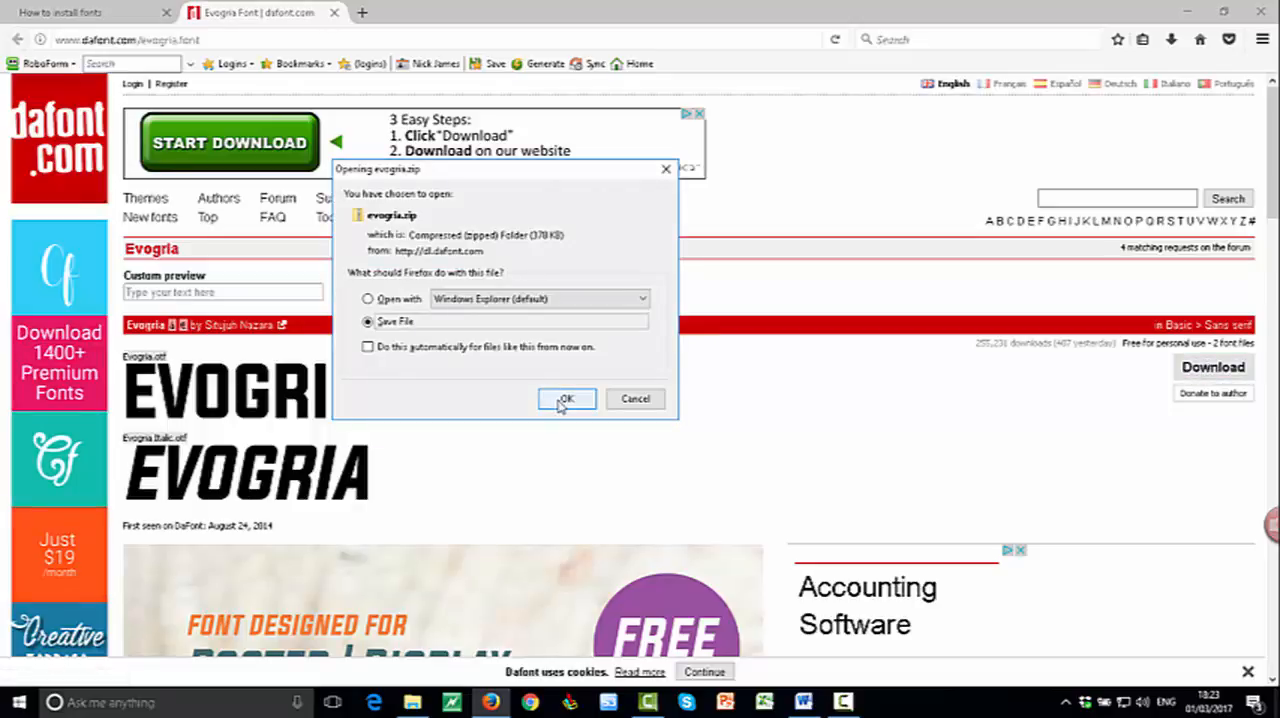
left_click(568, 398)
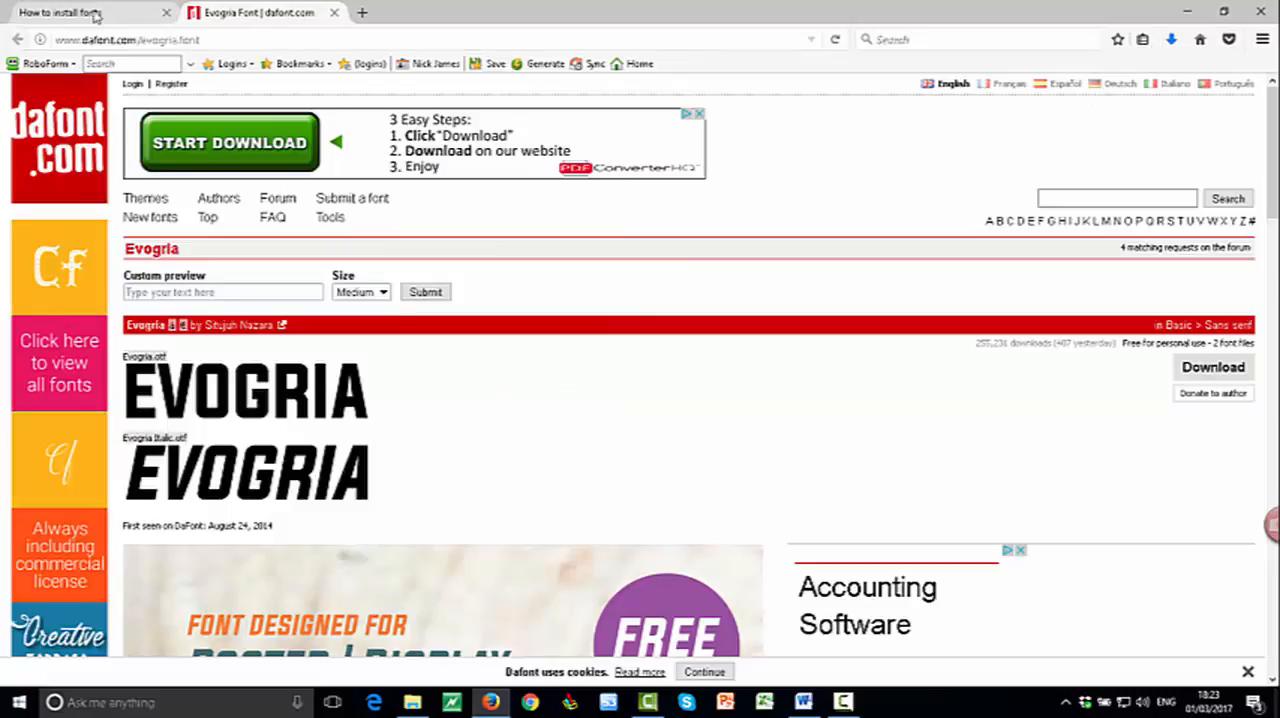
- From the instructions page reach the Raleway page on Font Squirrel and download its TTF files
left_click(60, 12)
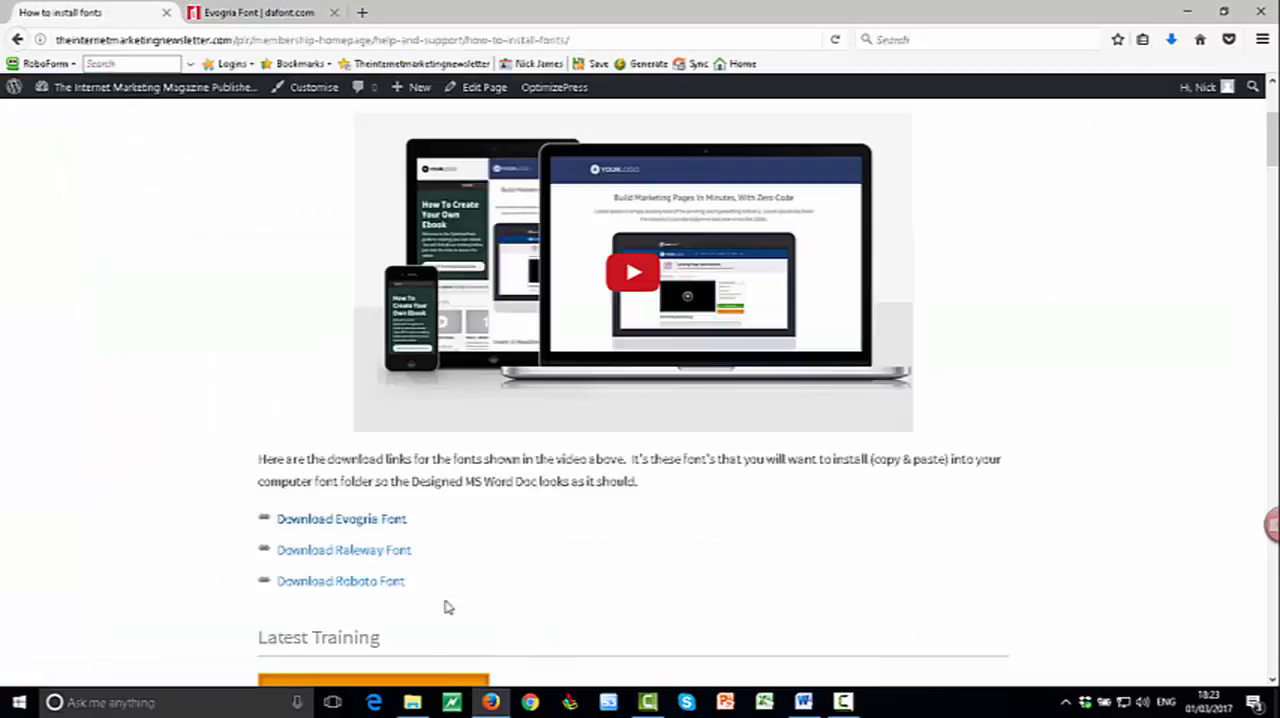
left_click(344, 548)
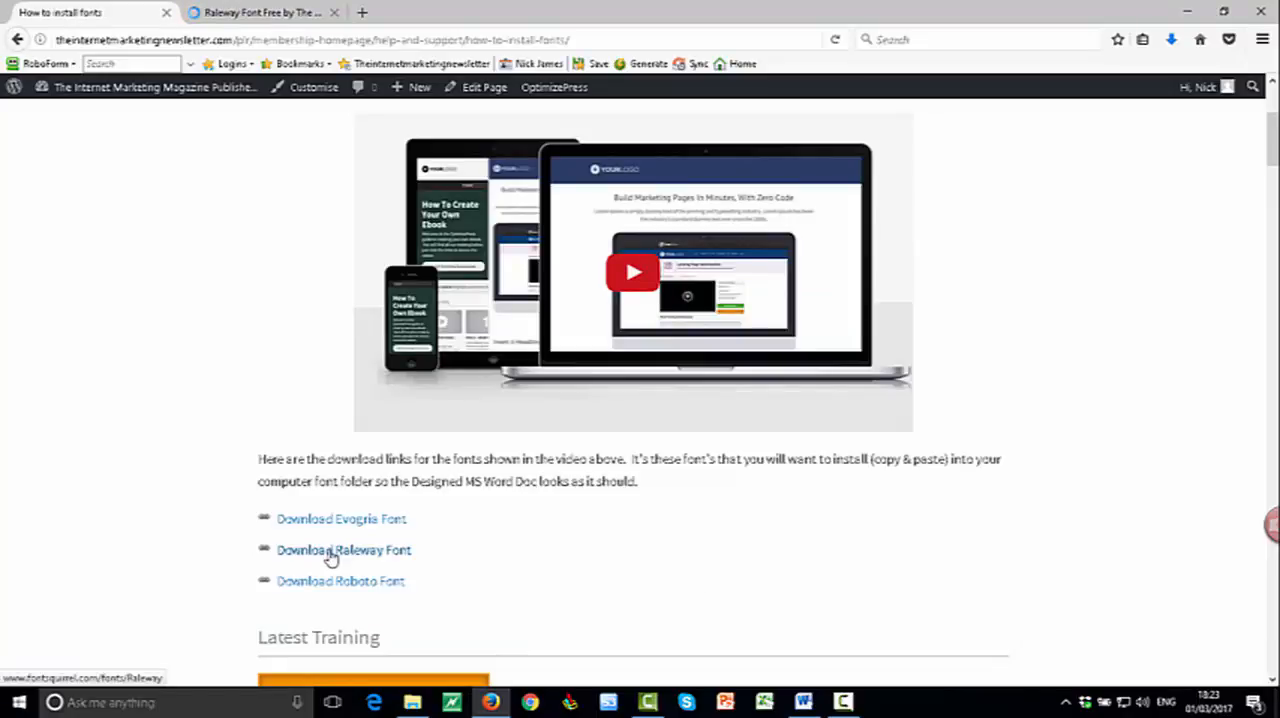
mouse_move(578, 552)
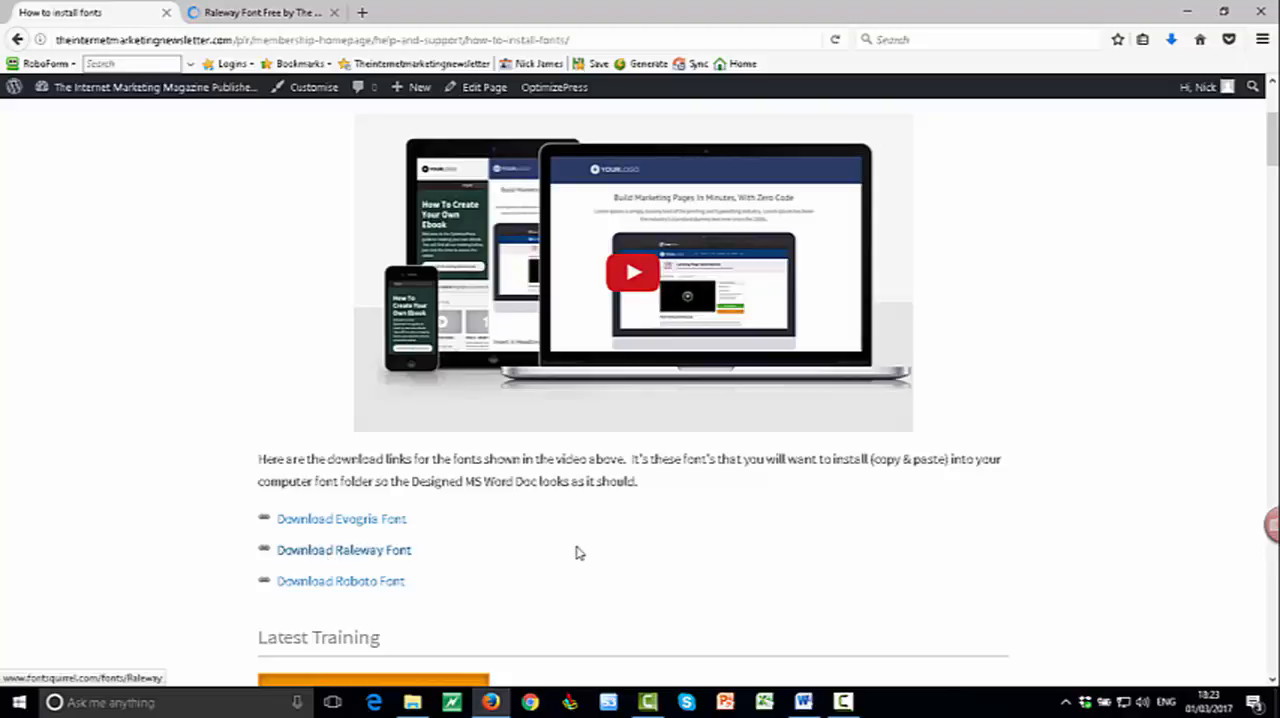
left_click(344, 548)
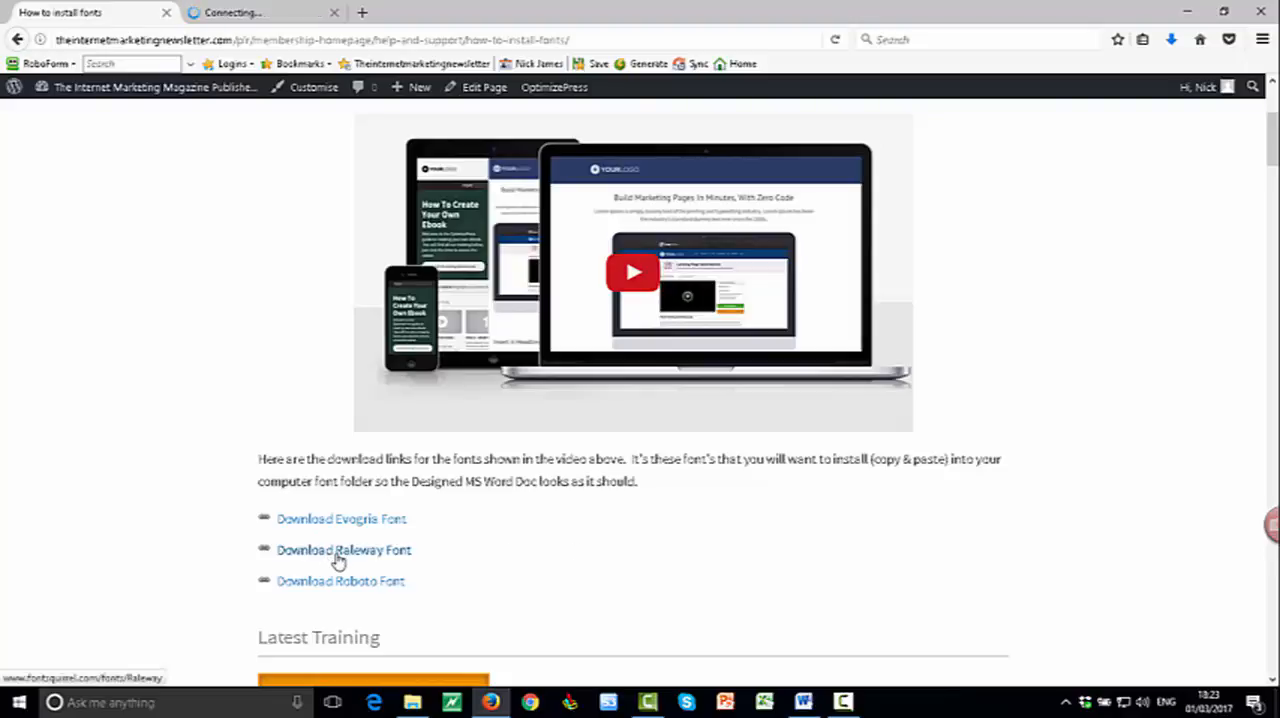
left_click(344, 550)
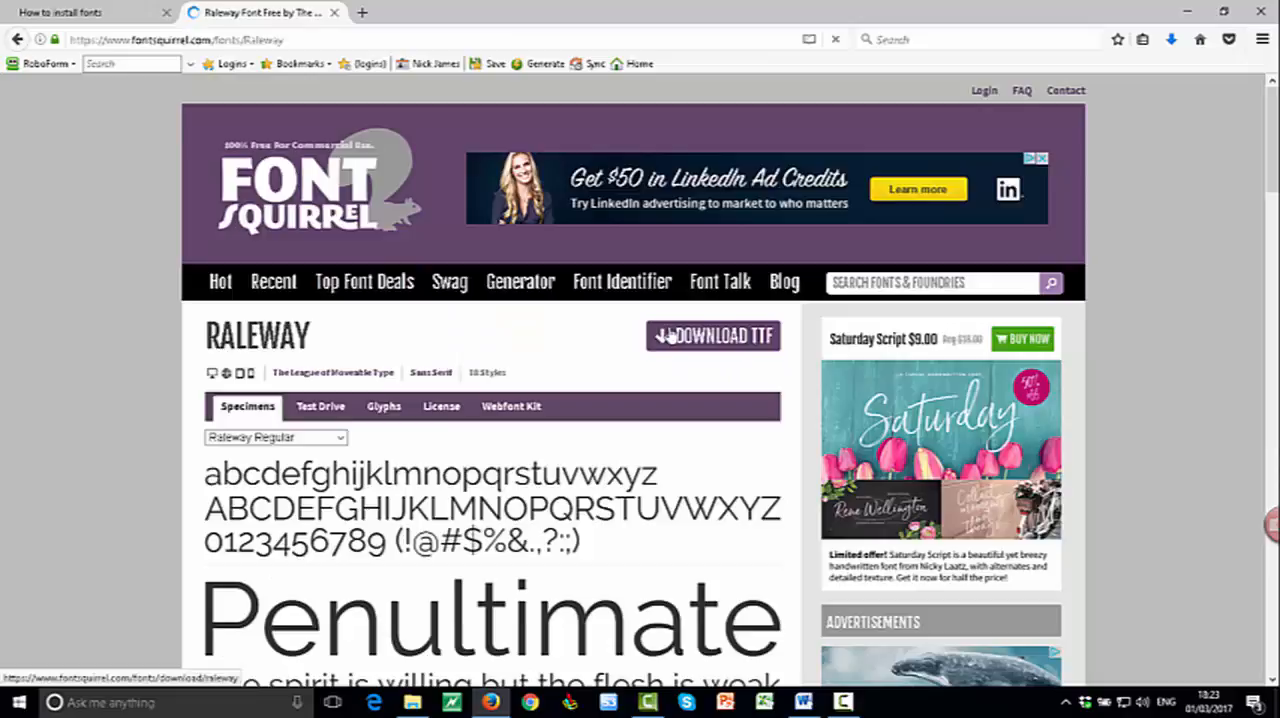
left_click(712, 336)
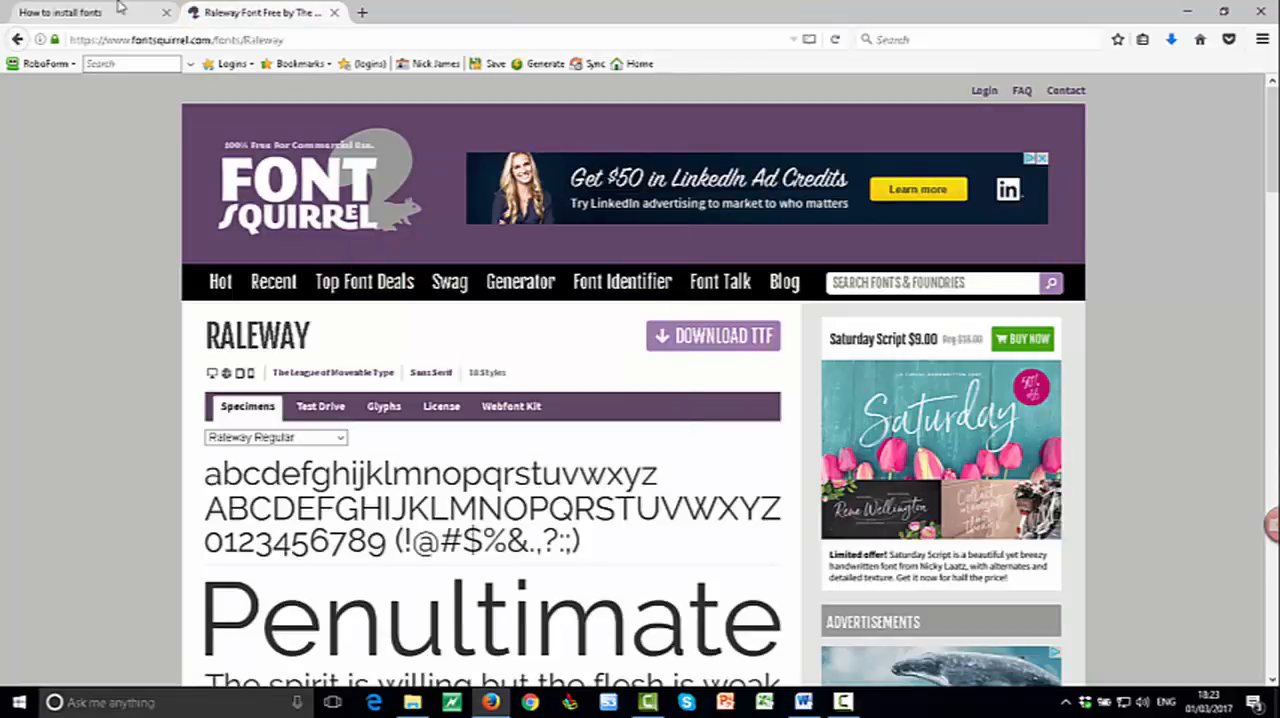
- From the instructions page reach the Roboto page on DaFont and save its zip file
left_click(60, 12)
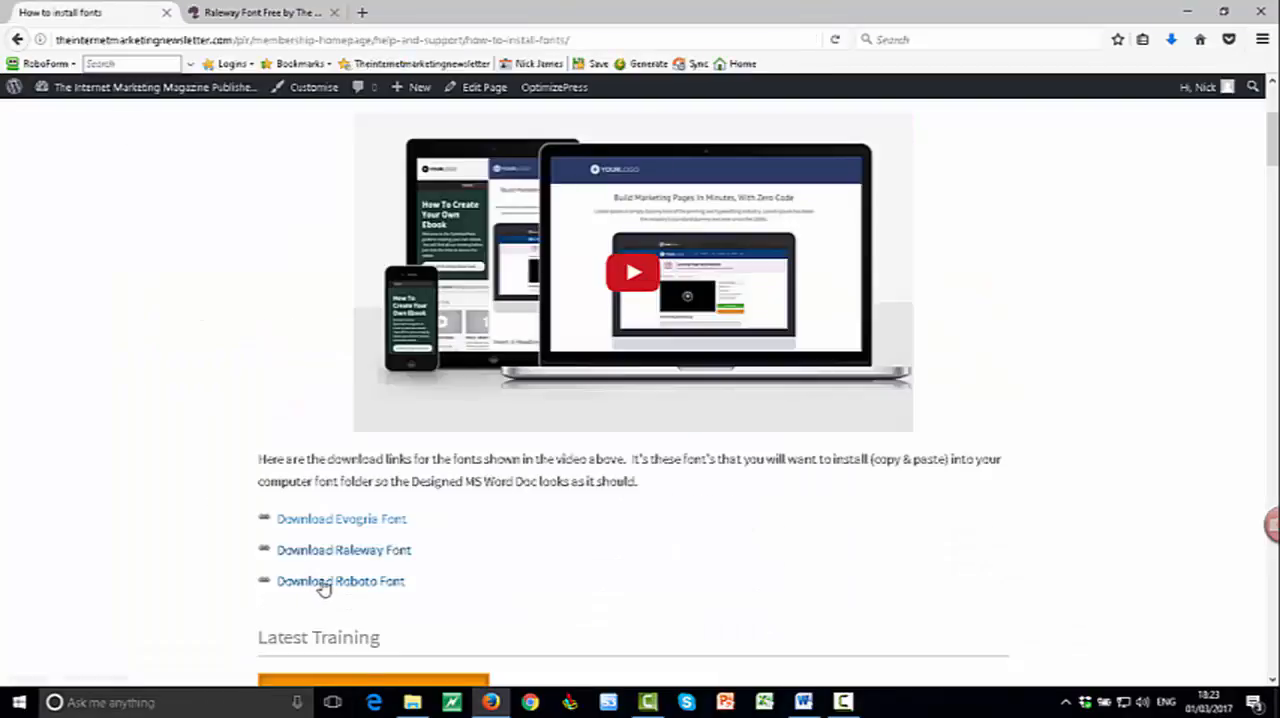
left_click(340, 580)
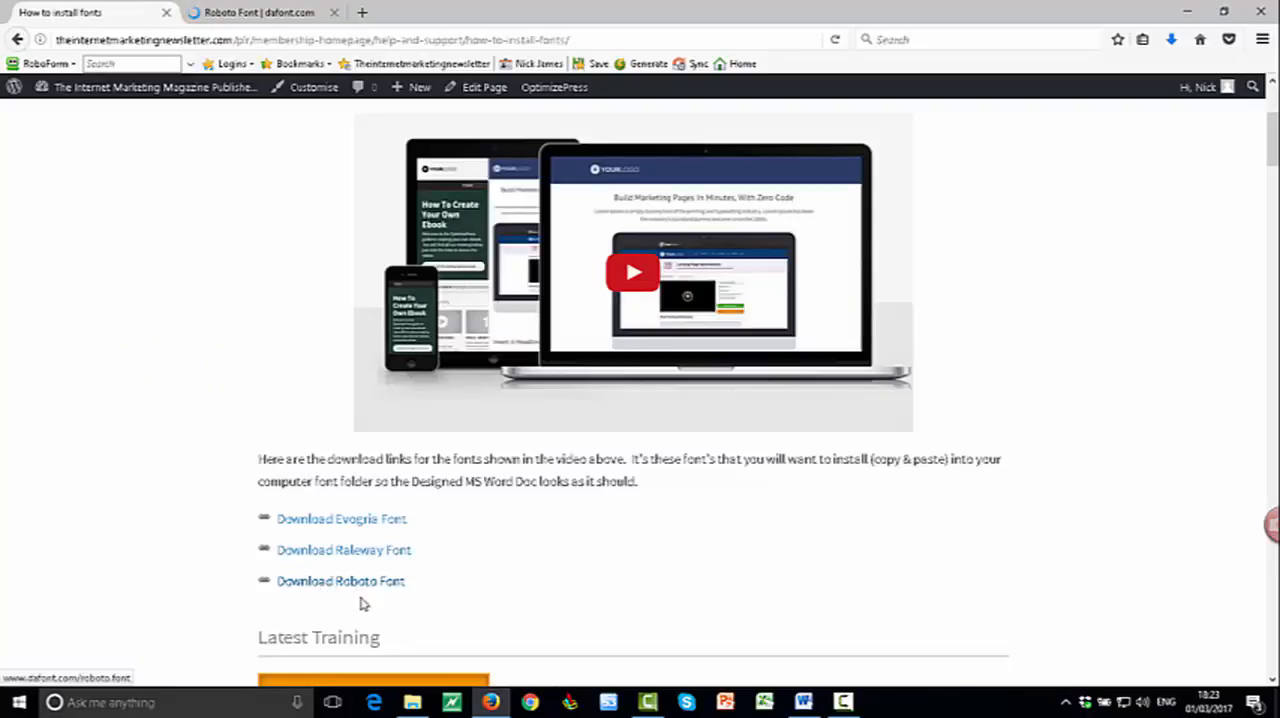
left_click(340, 580)
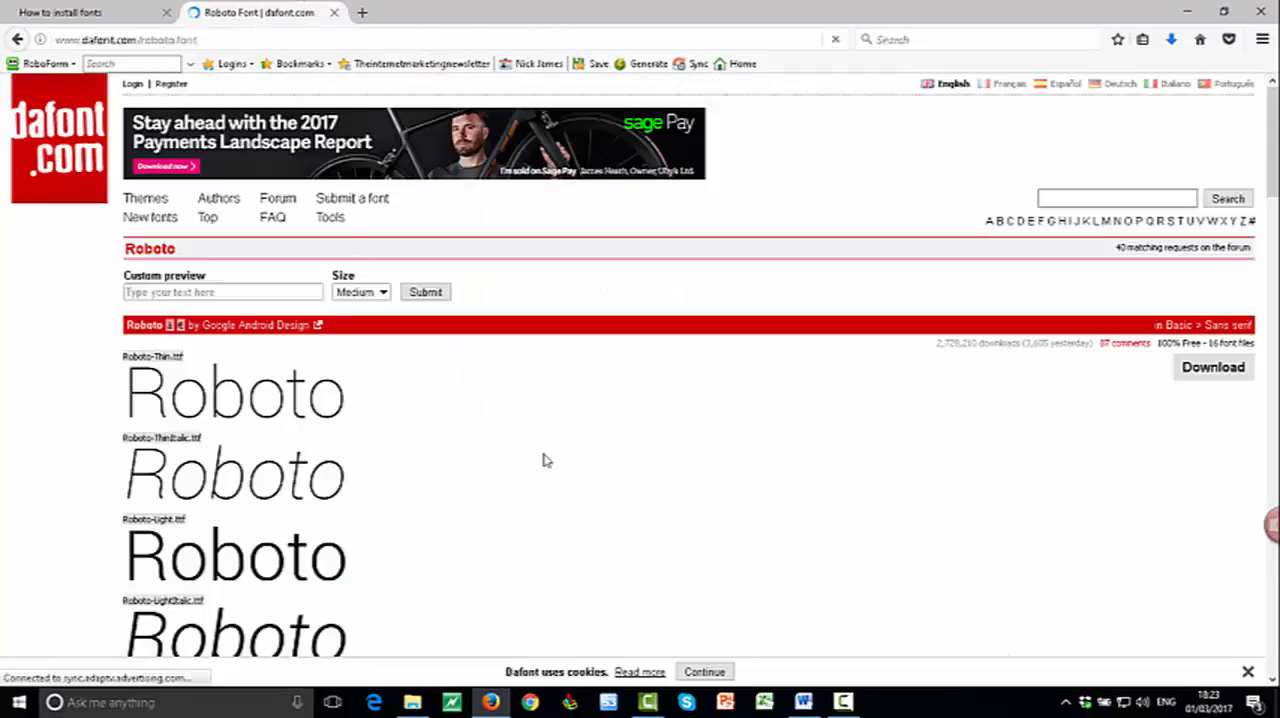
left_click(1212, 368)
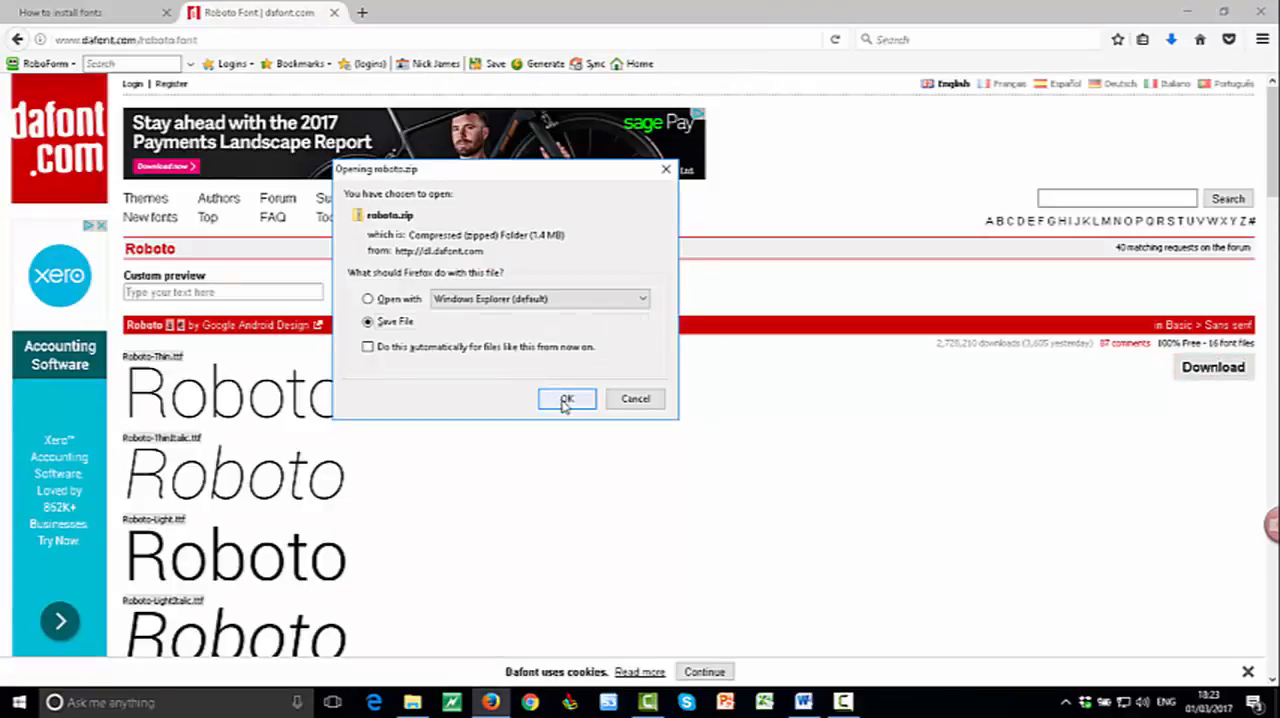
left_click(568, 400)
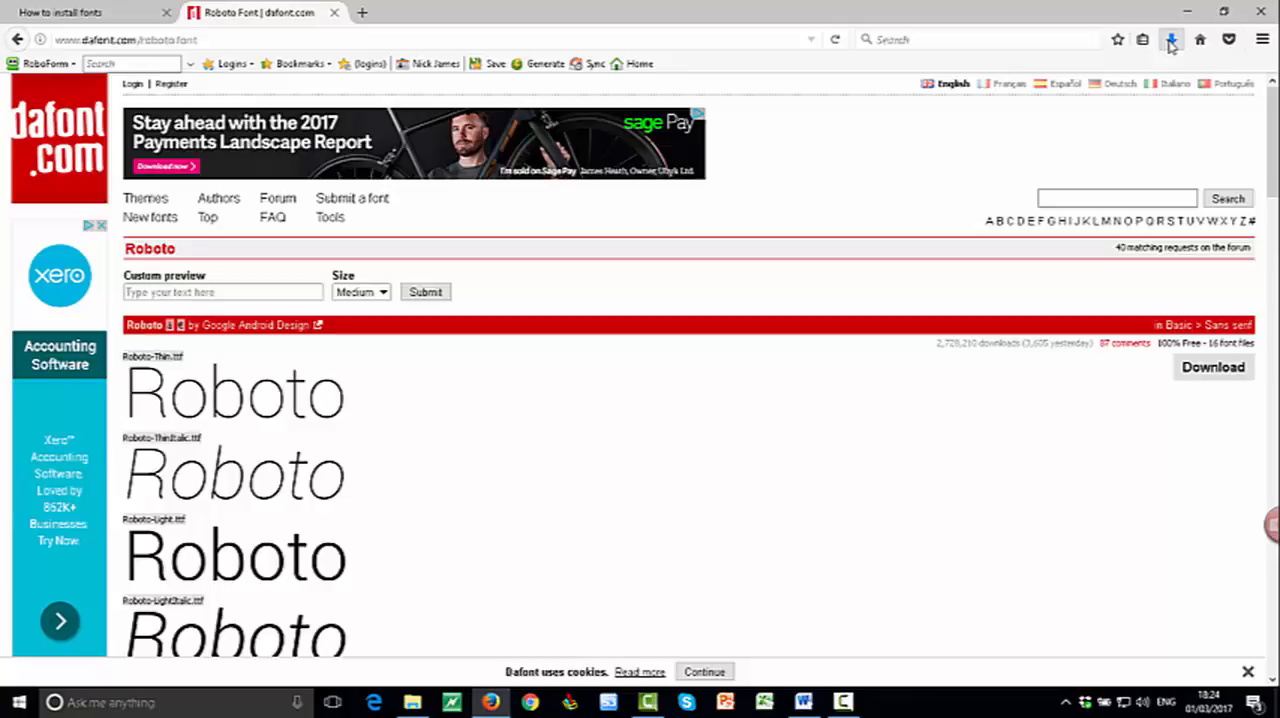
mouse_move(1172, 40)
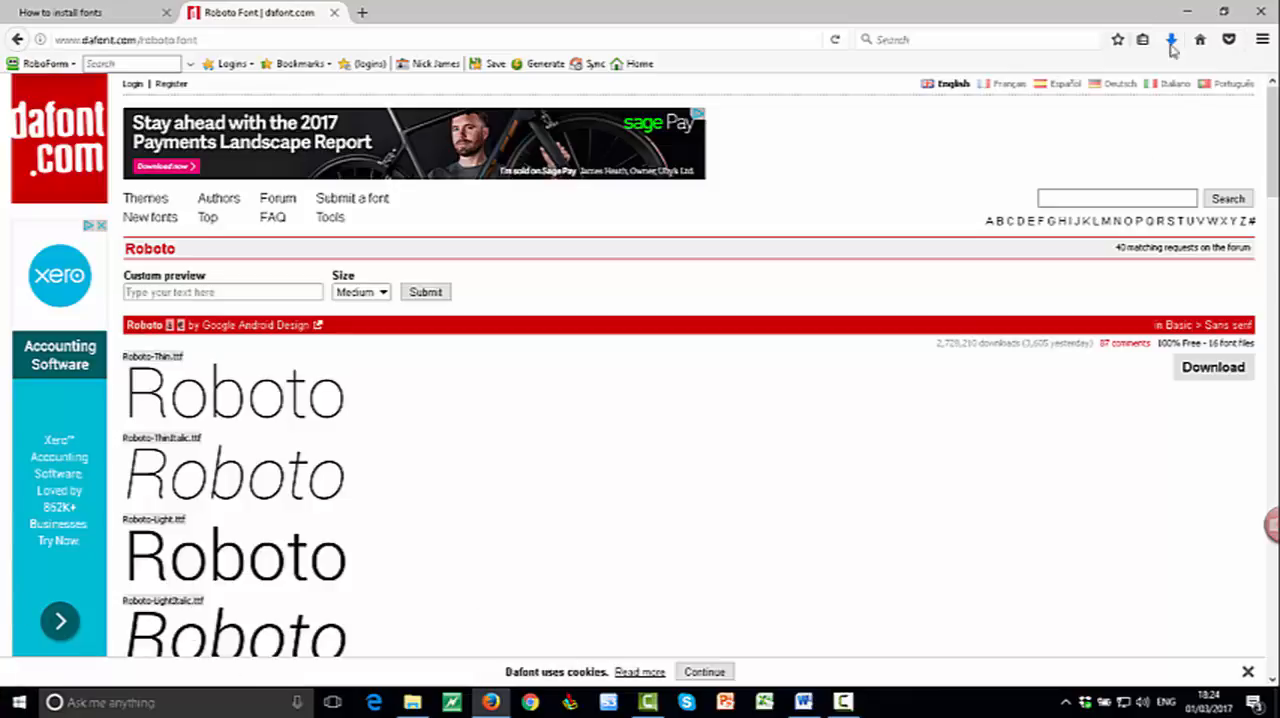
- Show all downloads and open the downloaded evogria.zip archive
left_click(1172, 40)
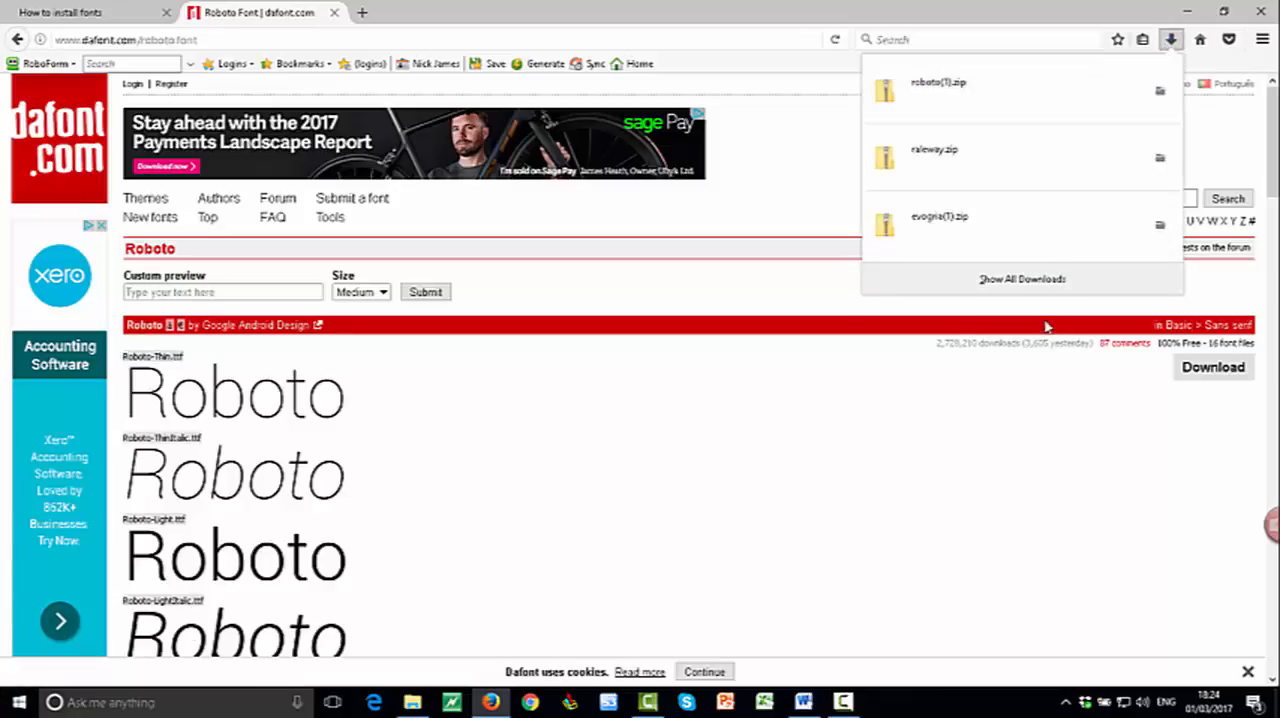
left_click(1022, 280)
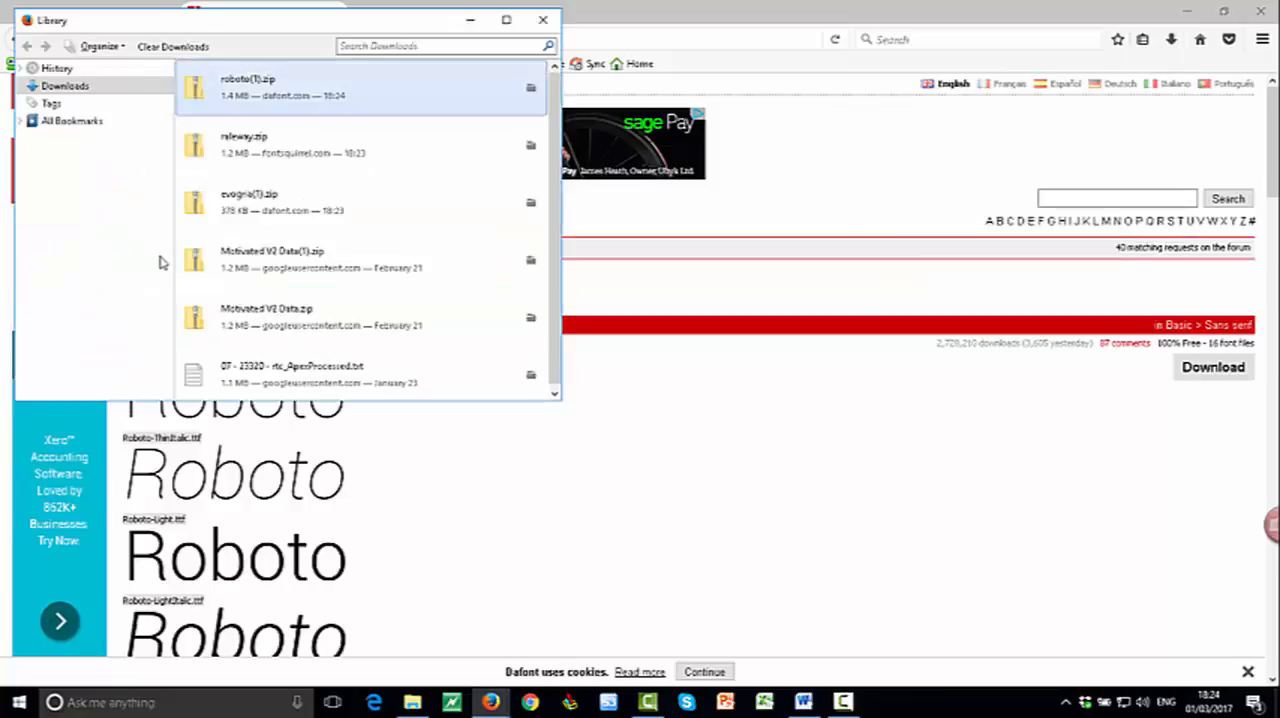
left_click(360, 202)
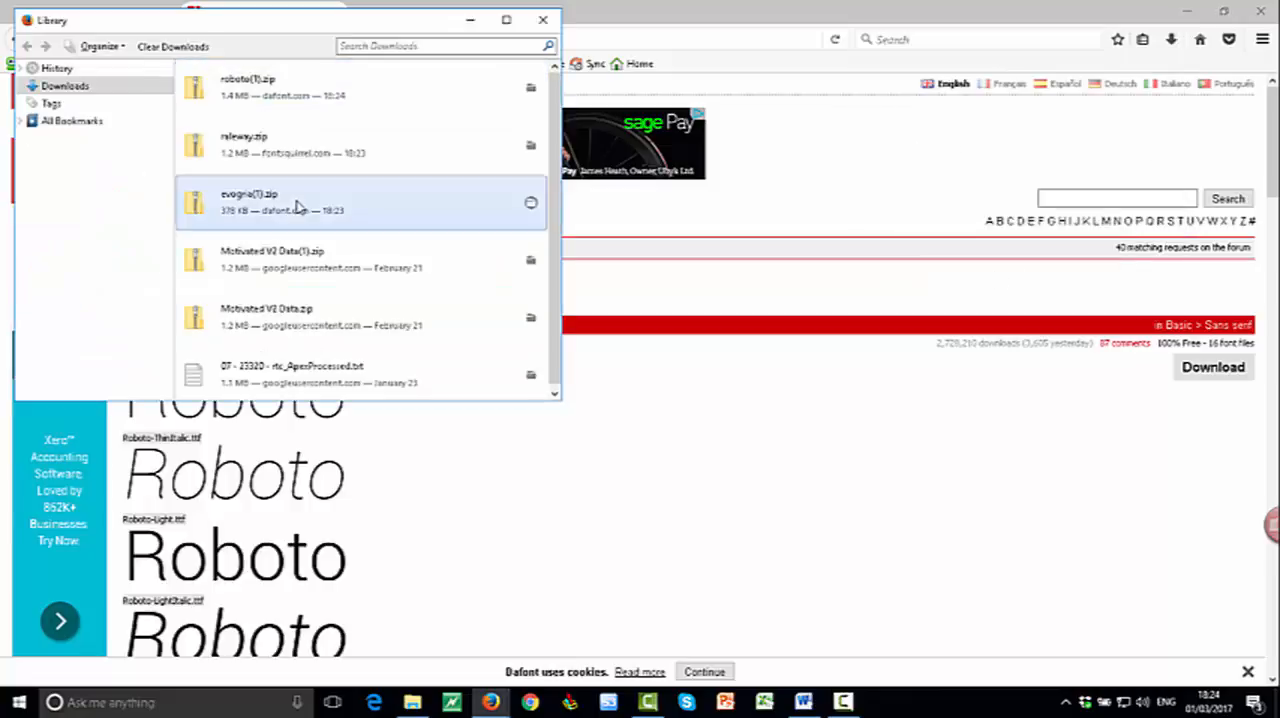
double_click(248, 202)
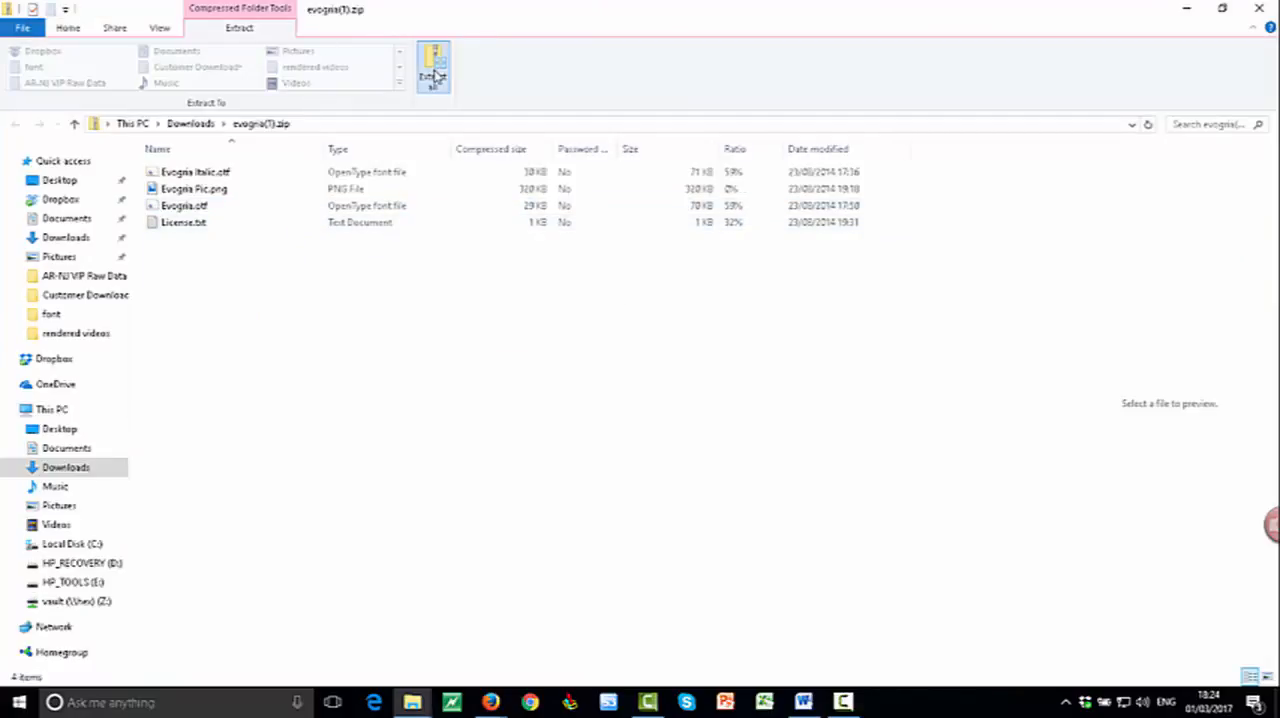
- Extract the whole Evogria archive into the suggested folder
left_click(432, 70)
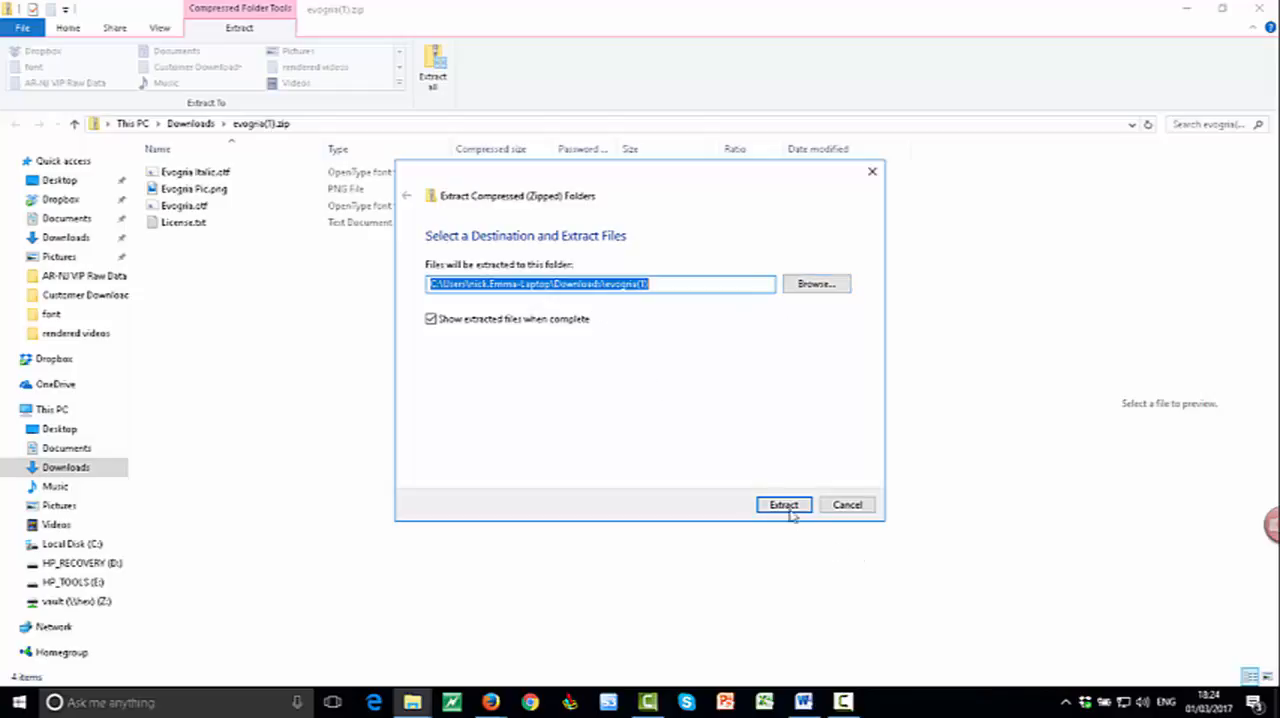
left_click(784, 504)
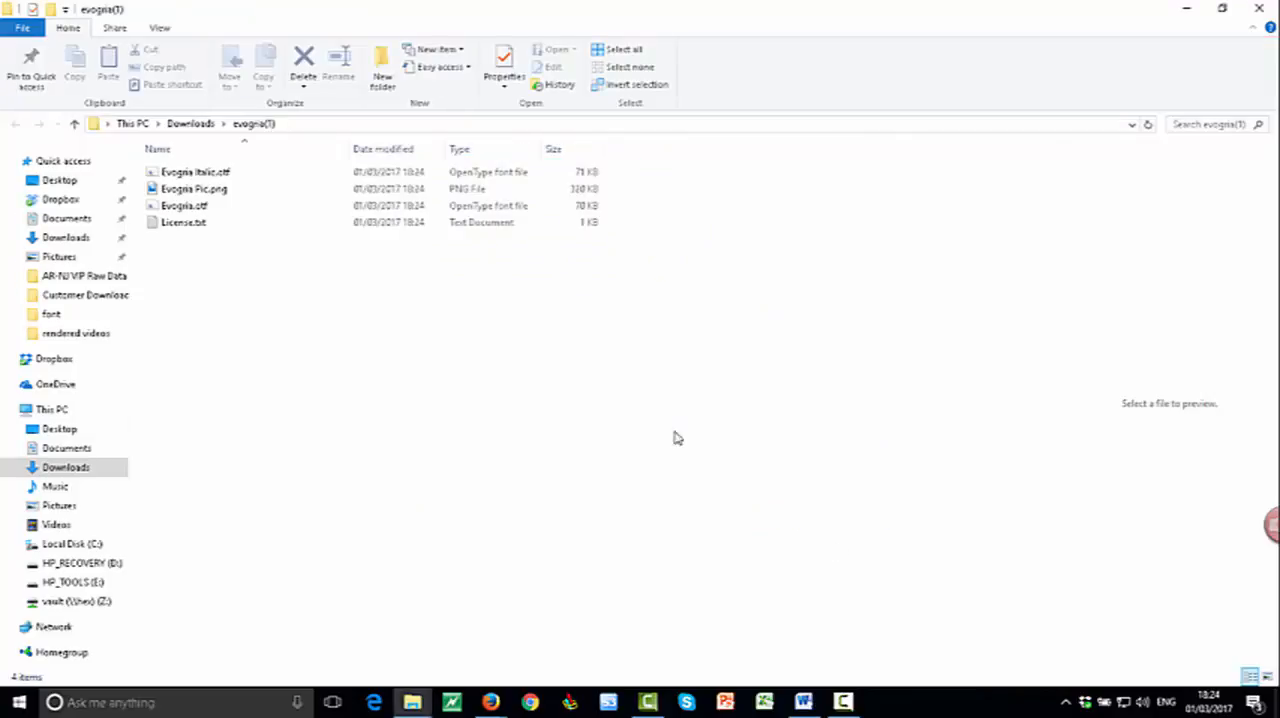
mouse_move(210, 222)
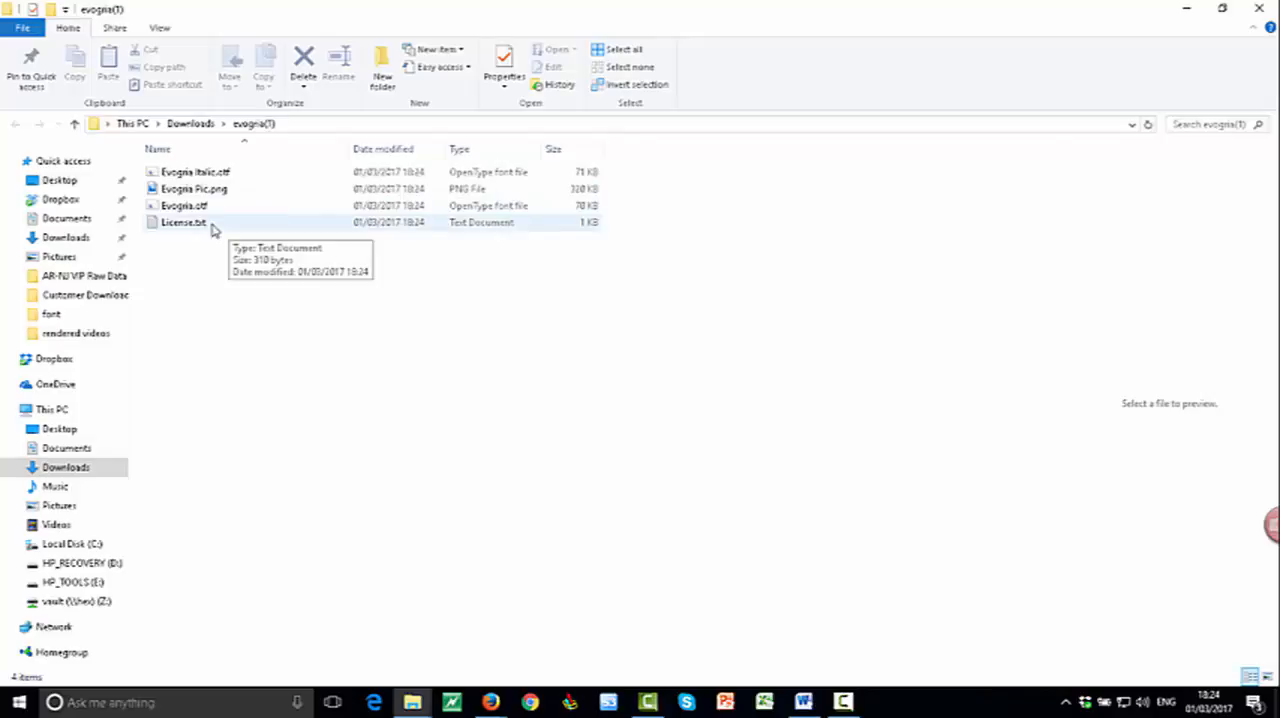
mouse_move(212, 206)
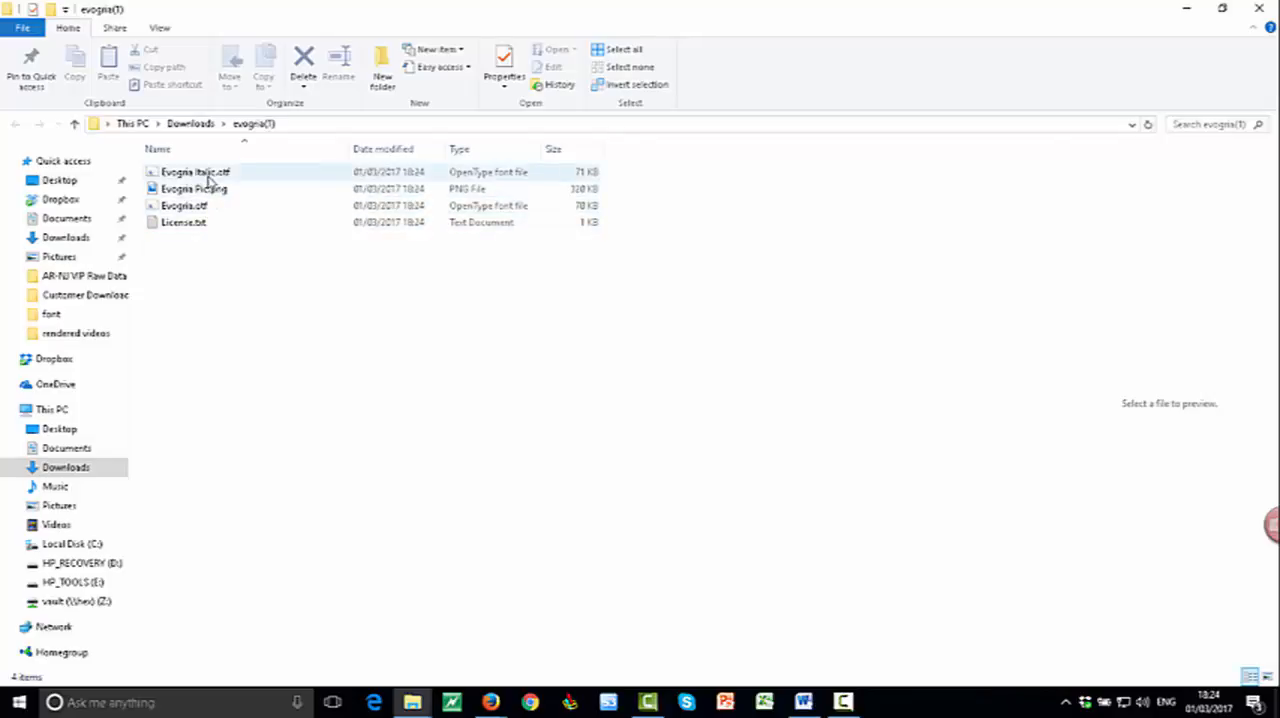
- Select Evogria Italic.otf and Evogria.otf and bring up their copy options
left_click(192, 188)
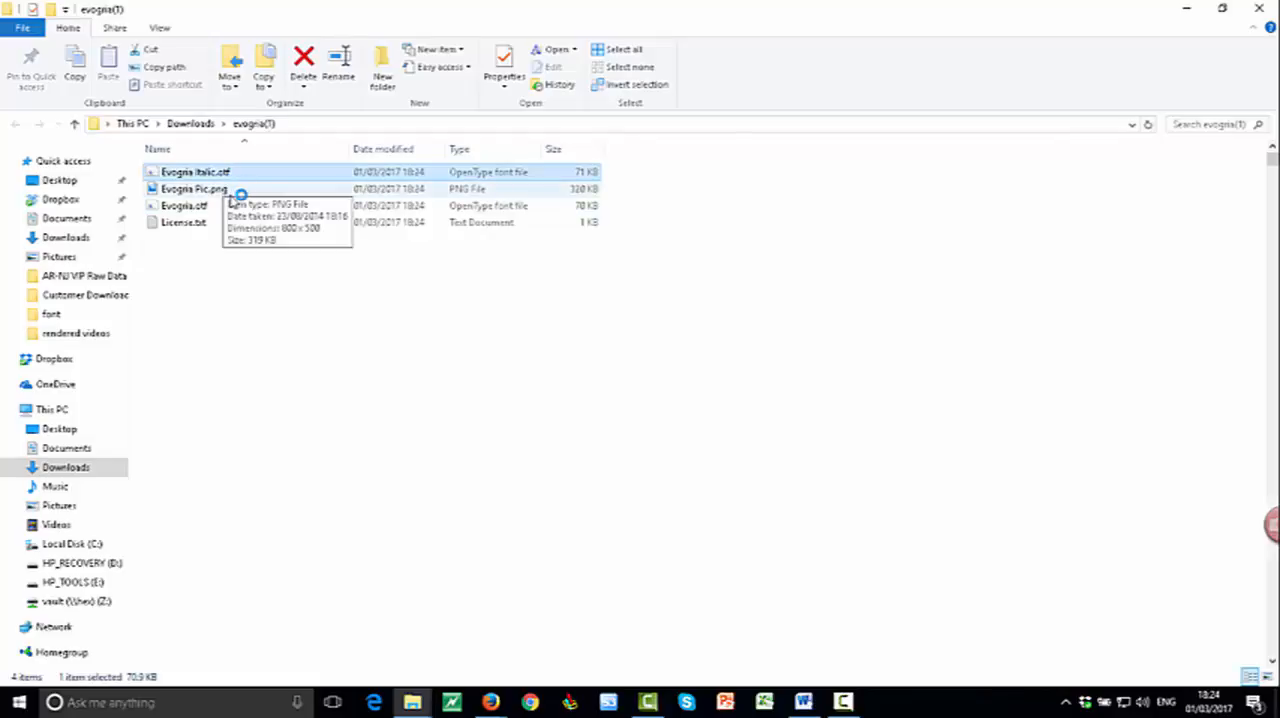
left_click(184, 204)
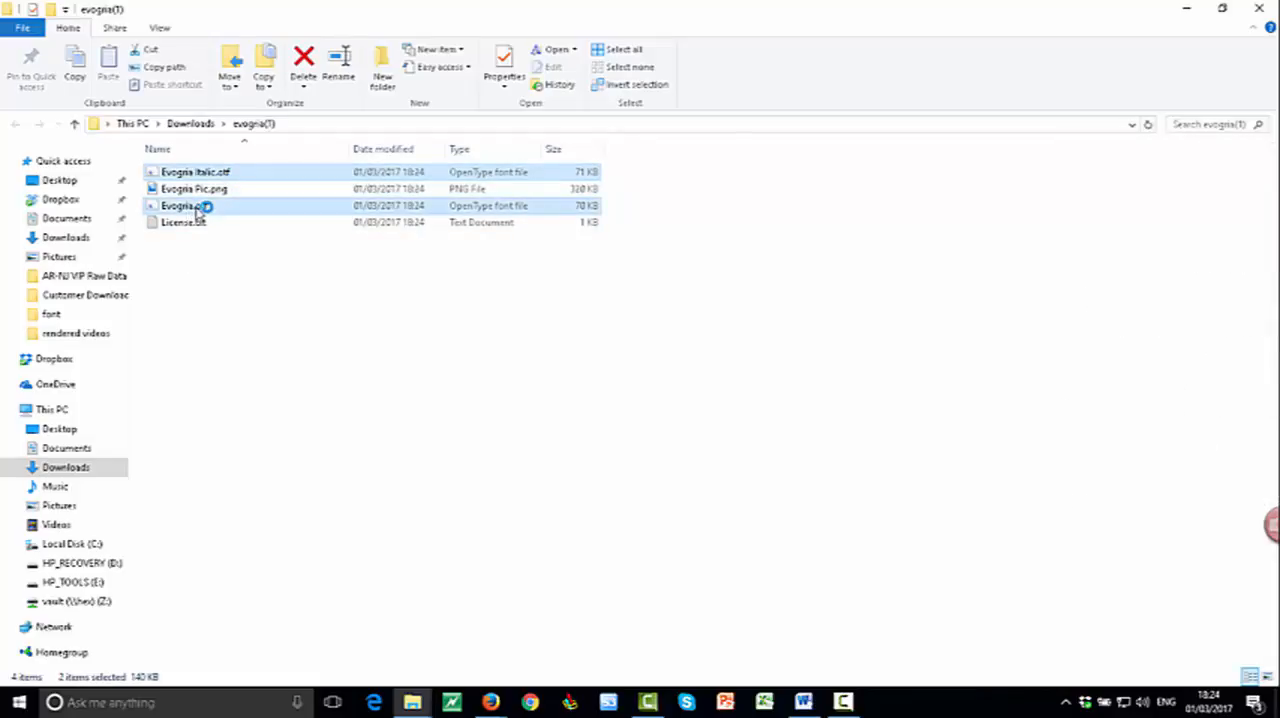
double_click(180, 204)
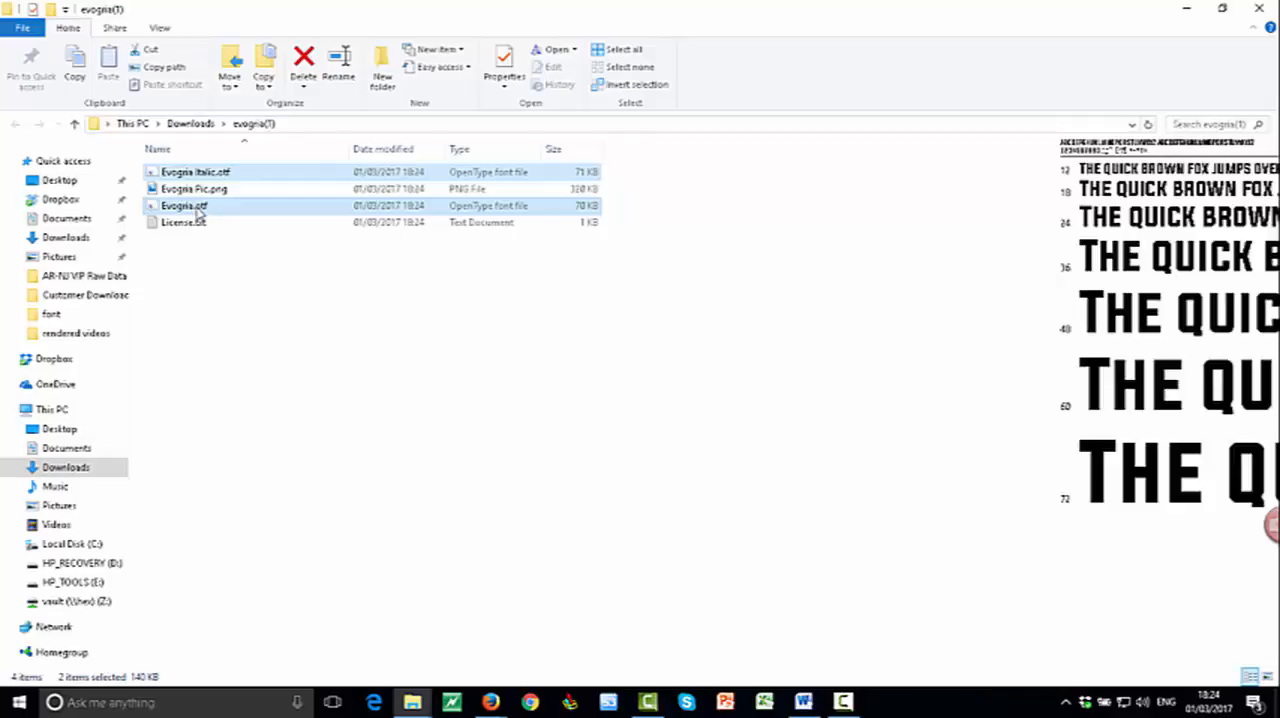
right_click(184, 204)
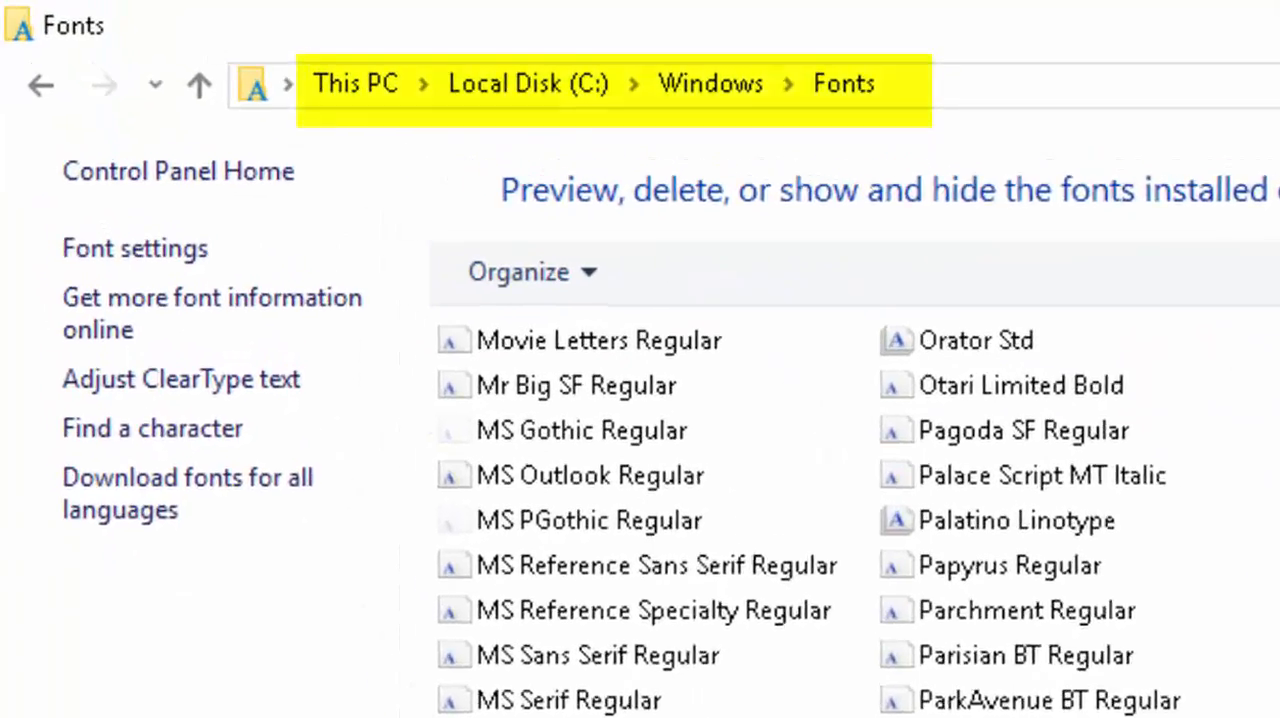
- Paste into the Fonts folder and confirm replacing the already-installed Evogria font
scroll("down", 3)
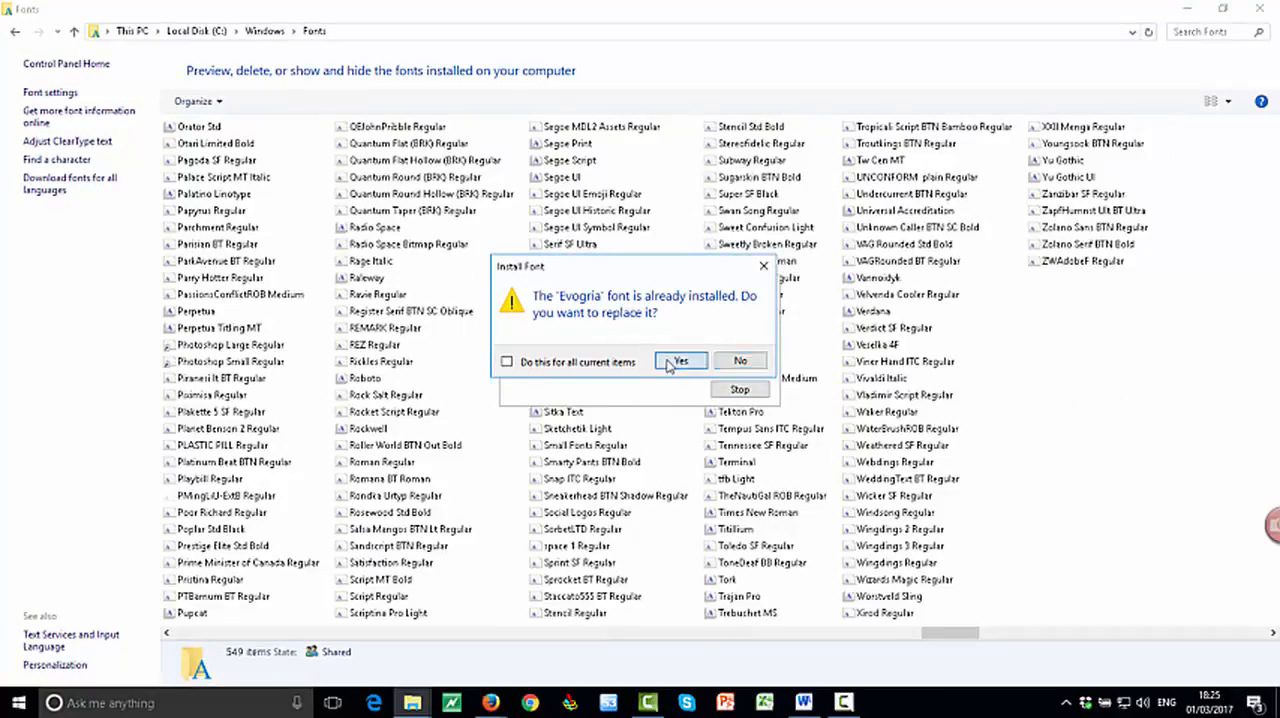
left_click(680, 360)
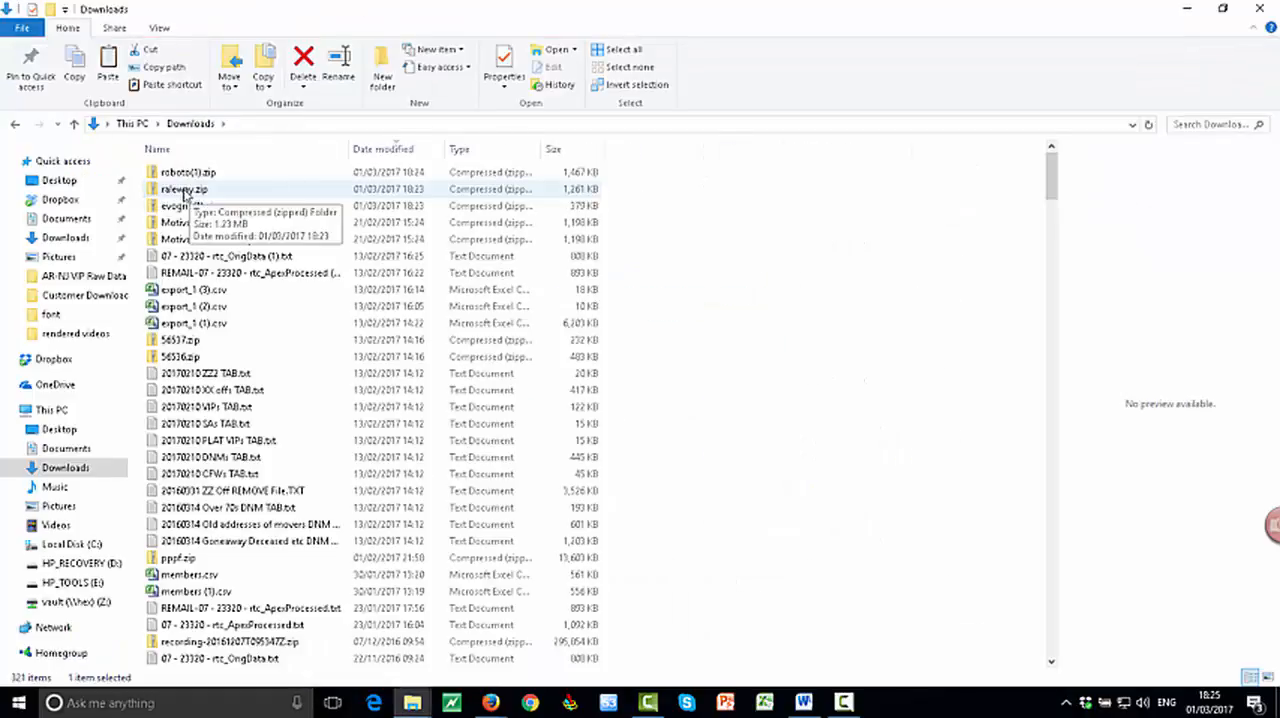
- Open raleway.zip to view its font files and cancel its extraction dialog
double_click(184, 190)
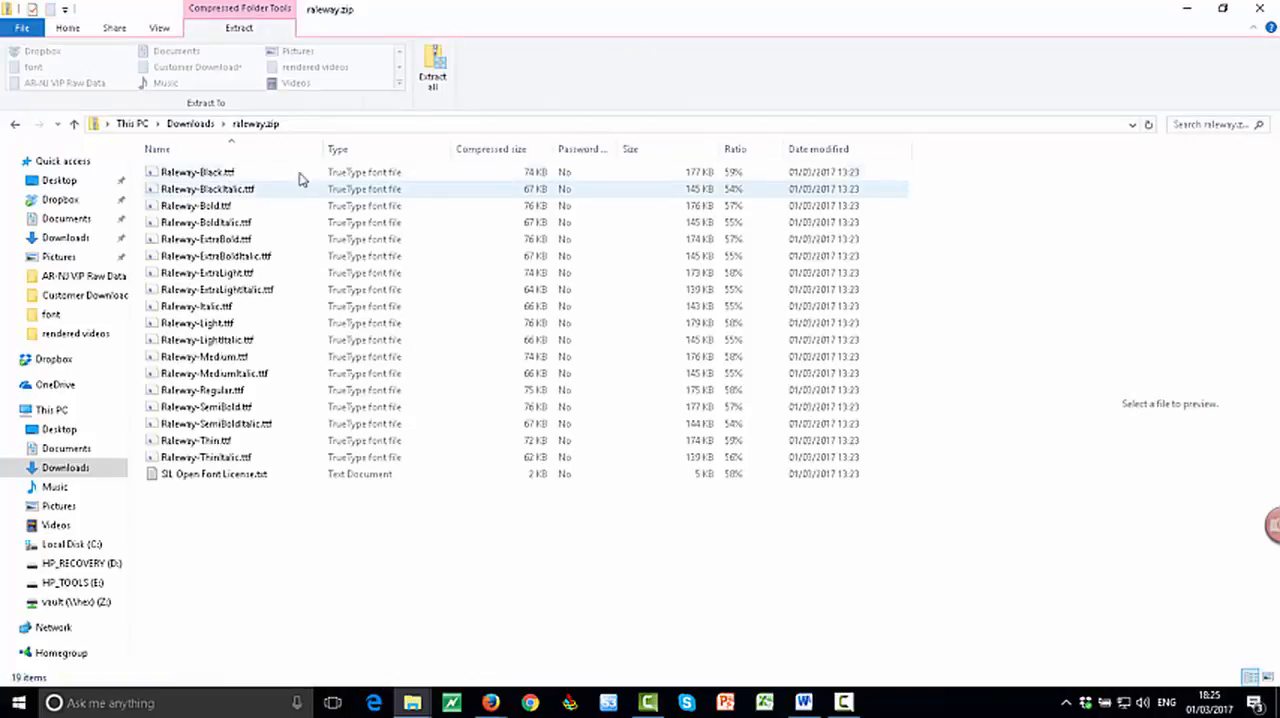
left_click(434, 62)
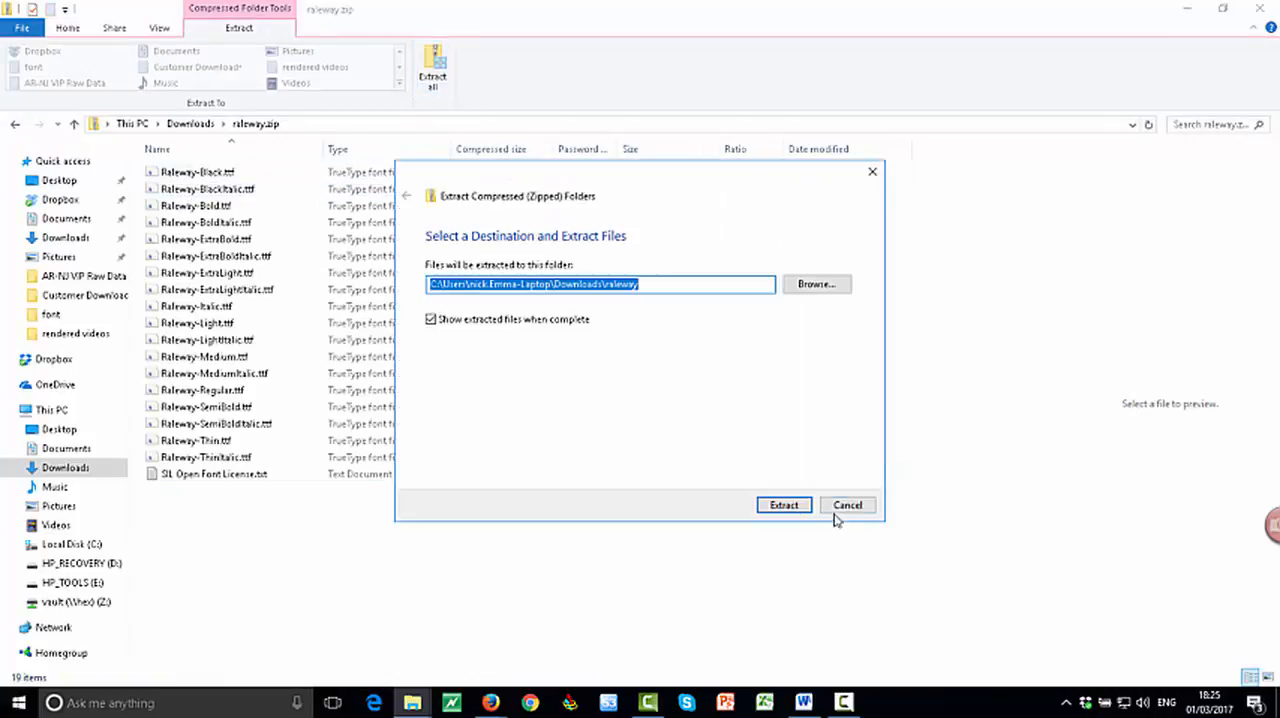
left_click(784, 504)
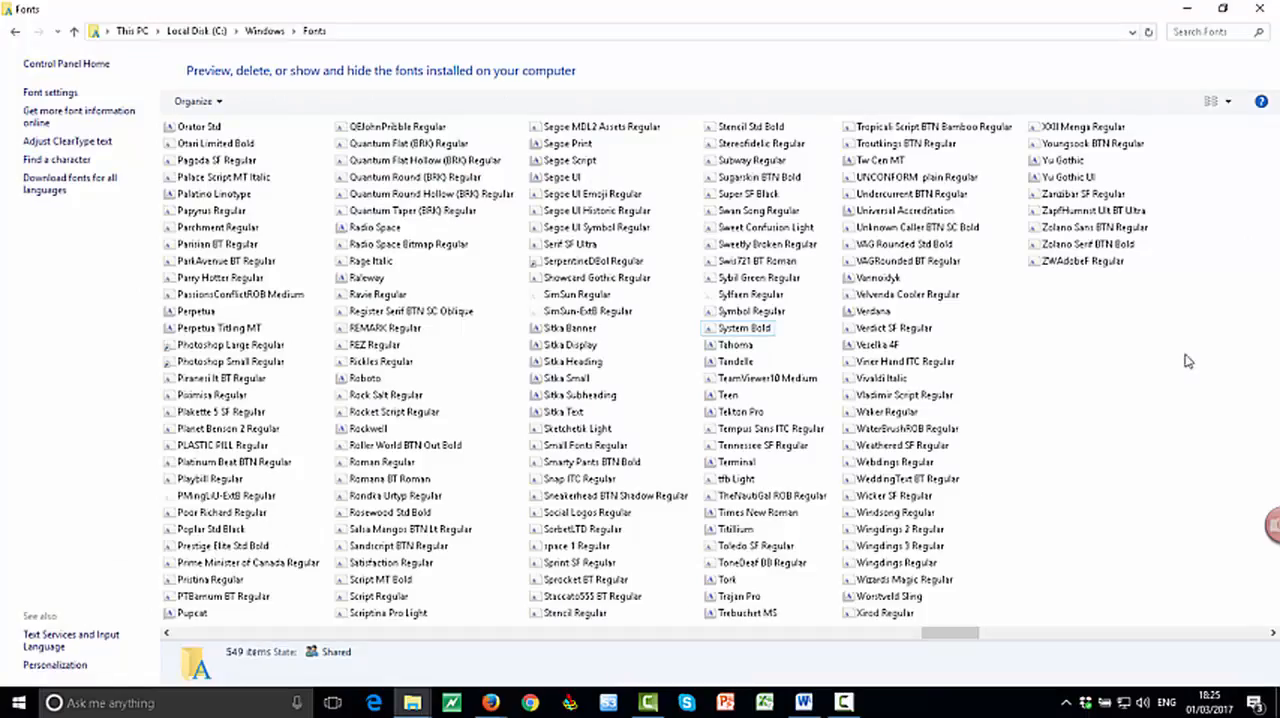
- Paste the Raleway fonts into the Fonts folder, replacing Raleway Black and all remaining versions
right_click(1184, 360)
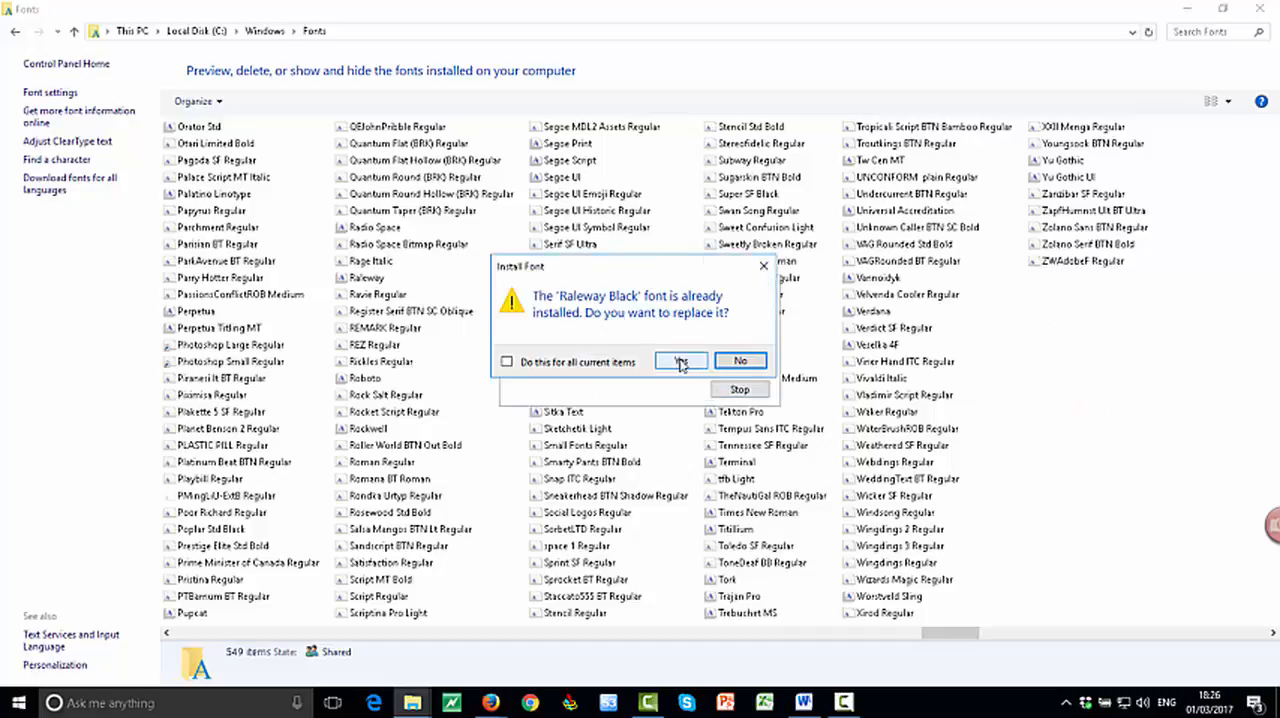
left_click(680, 360)
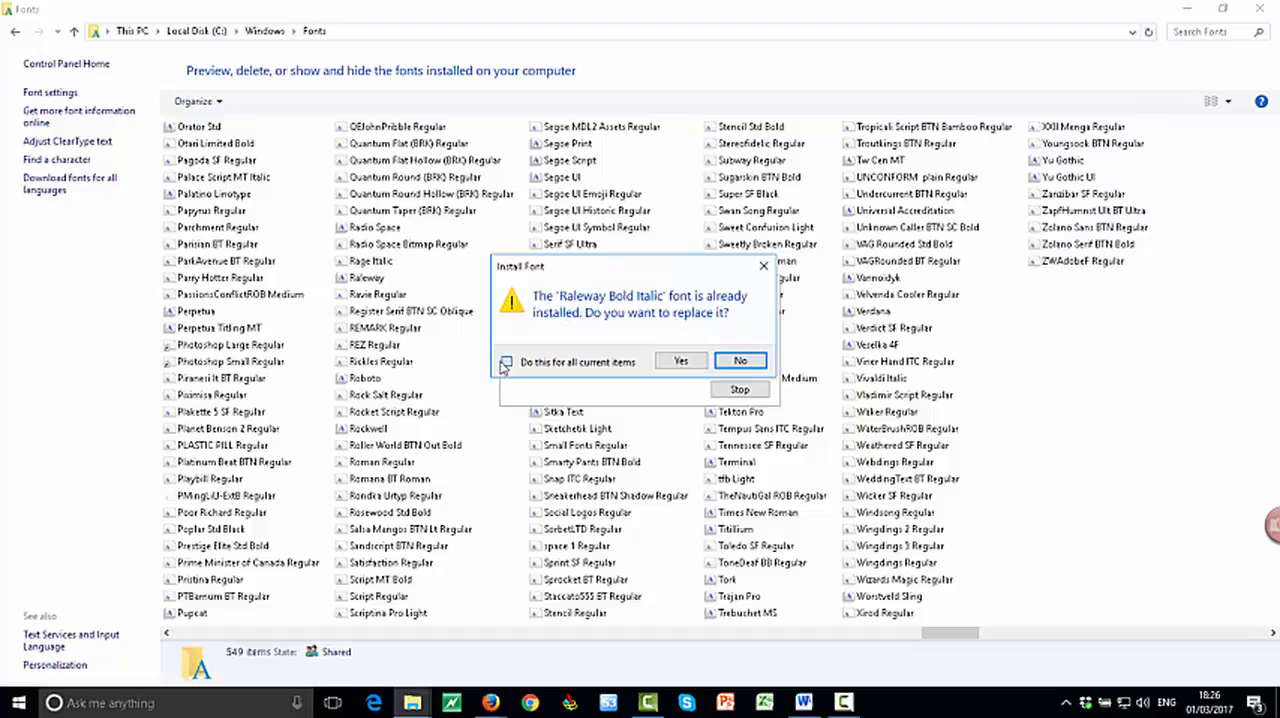
left_click(680, 360)
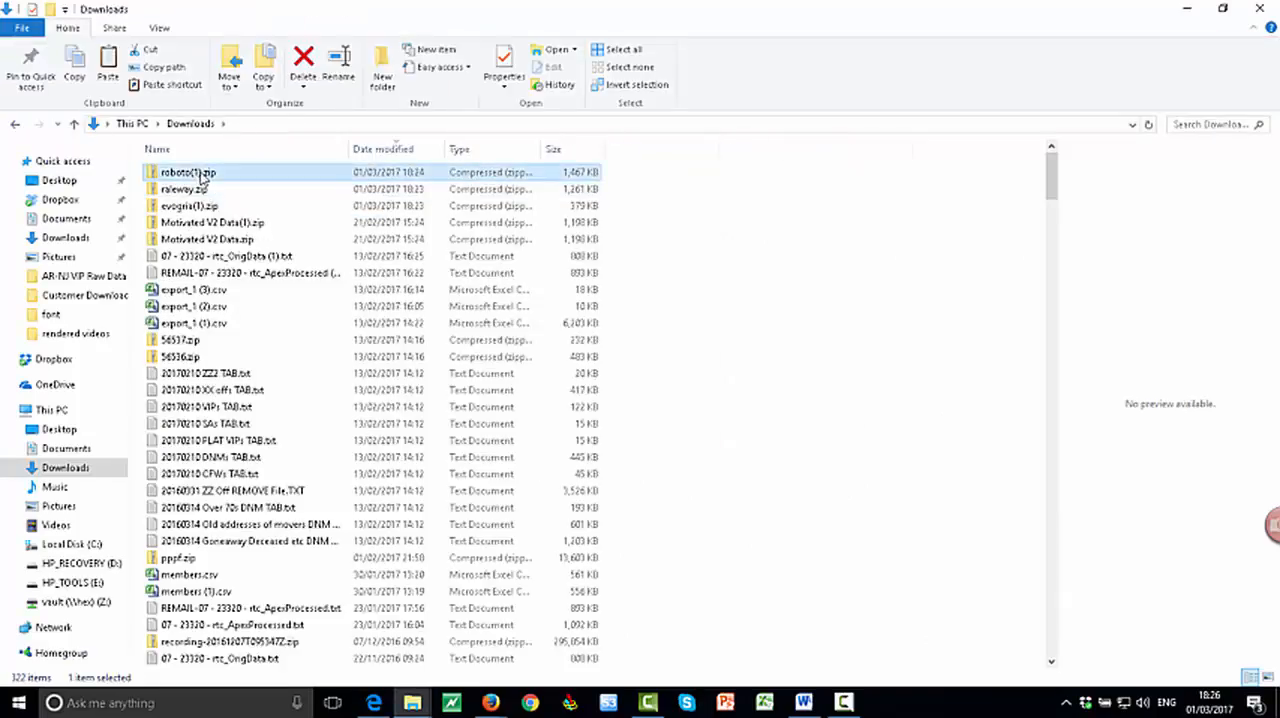
- Open roboto(3).zip and select its first Roboto font file
double_click(188, 172)
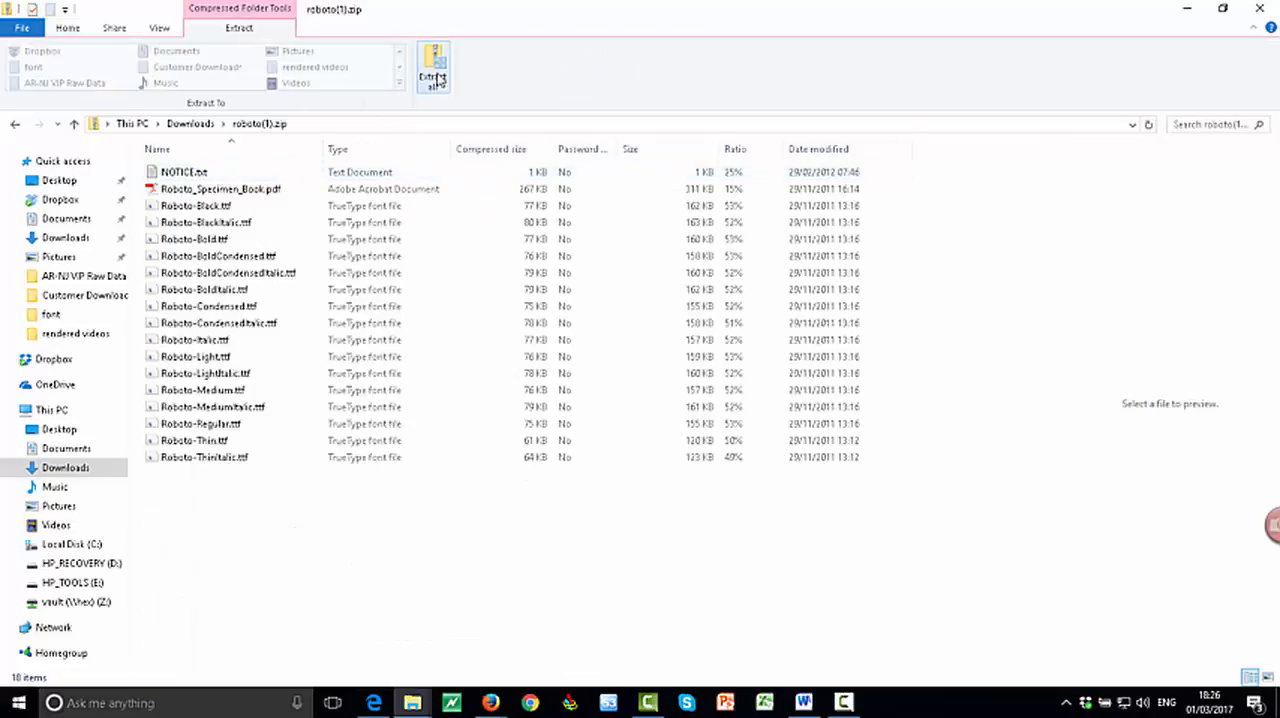
mouse_move(790, 510)
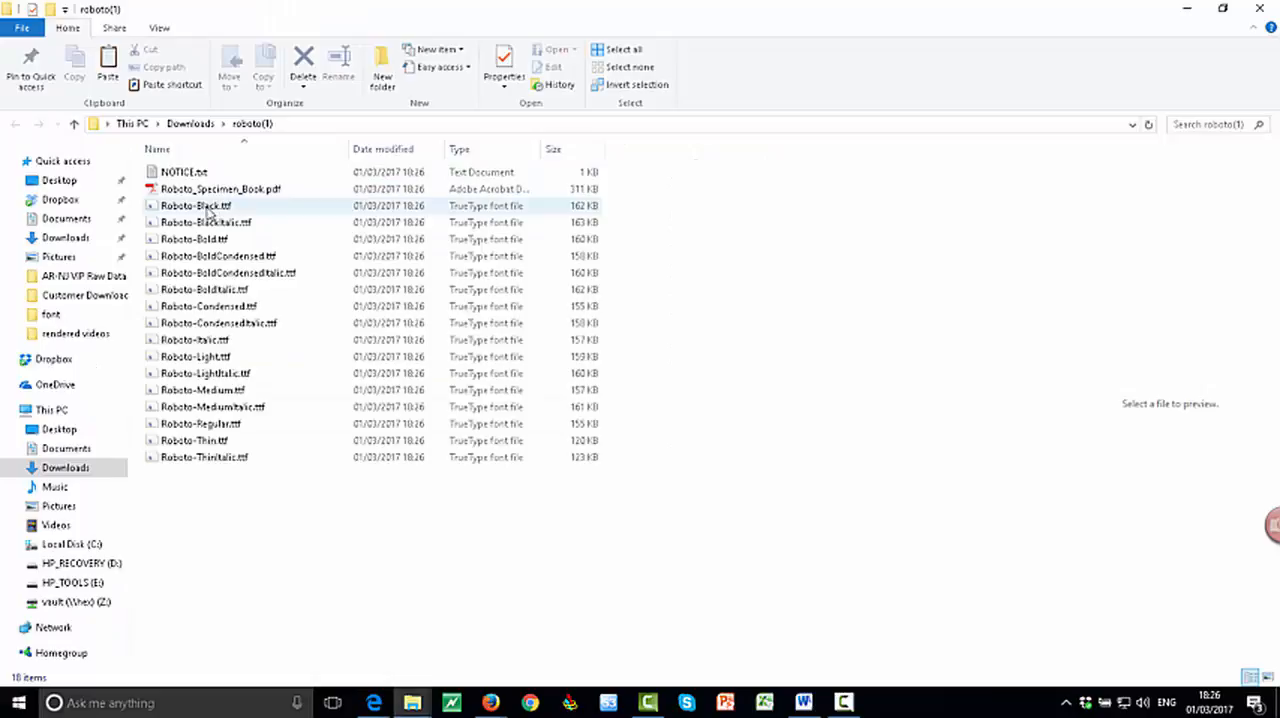
left_click(196, 204)
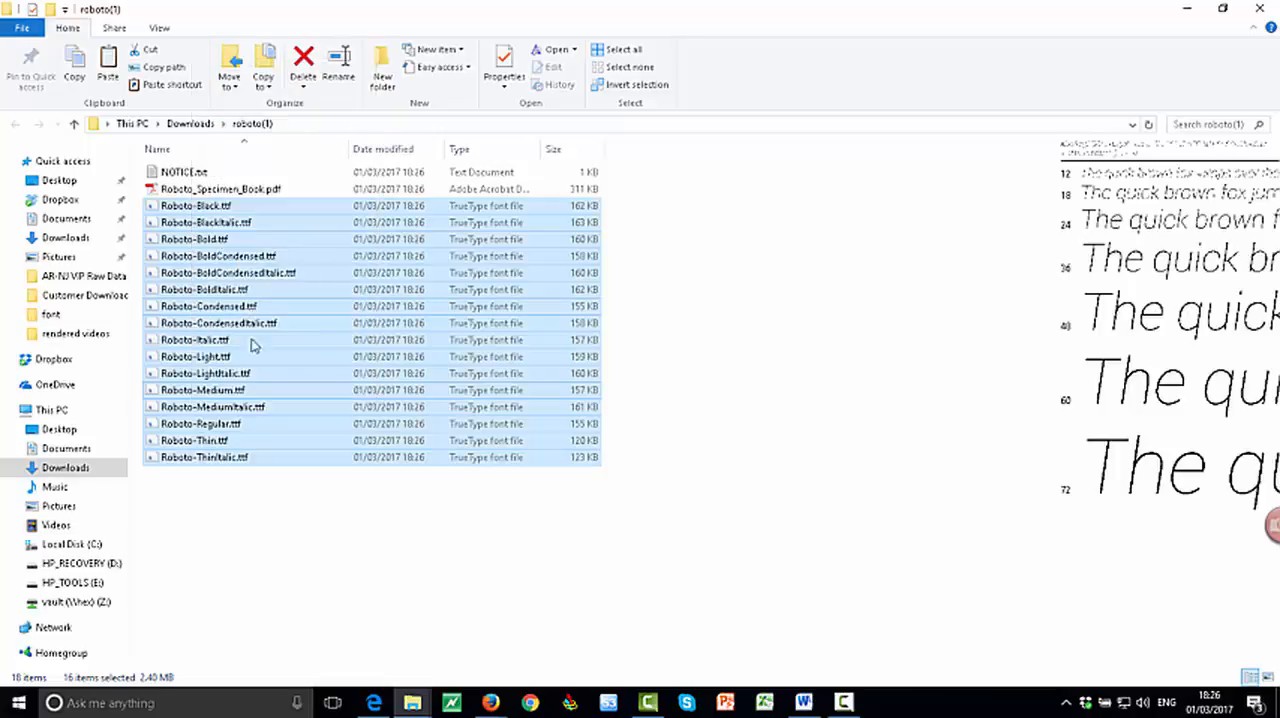
mouse_move(412, 702)
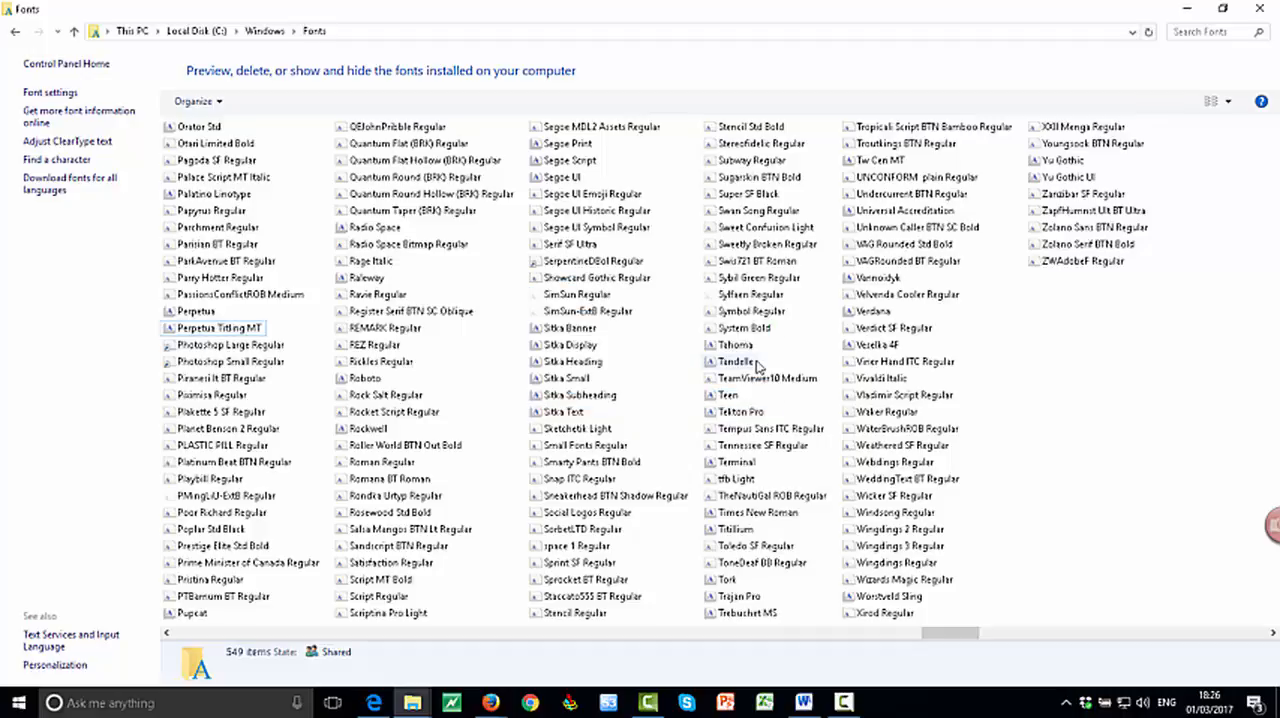
mouse_move(1068, 370)
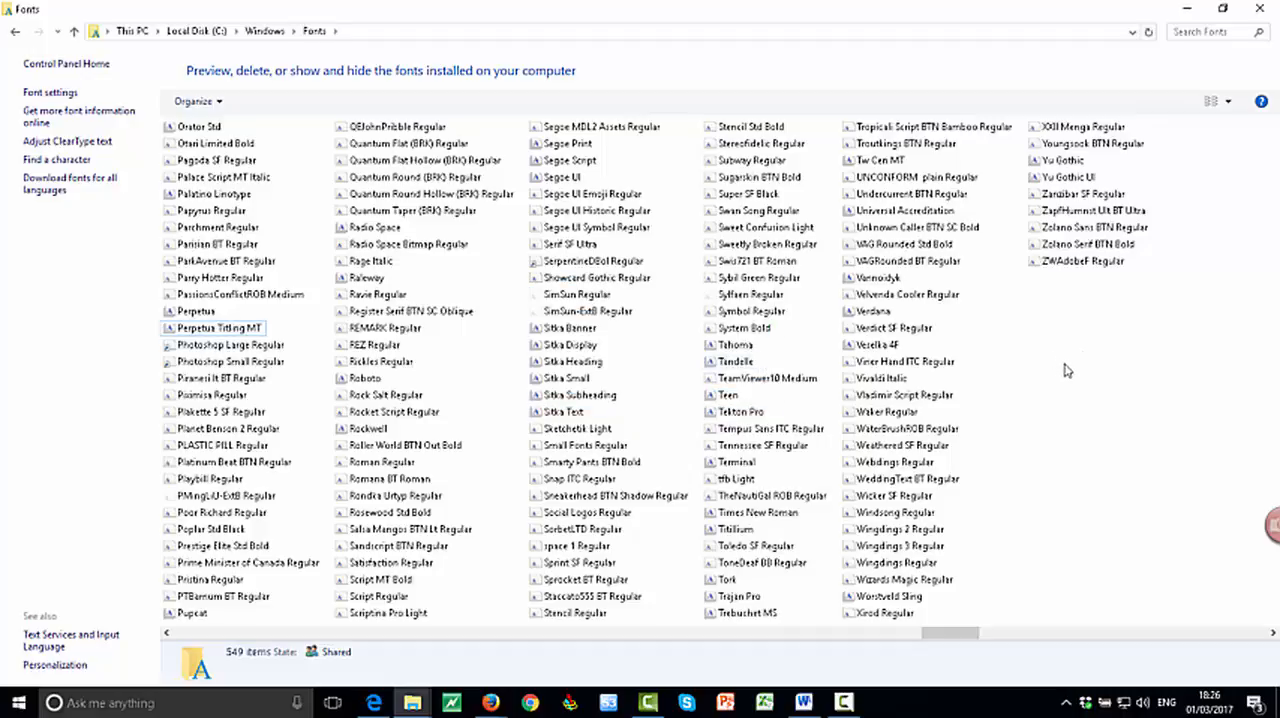
mouse_move(1092, 426)
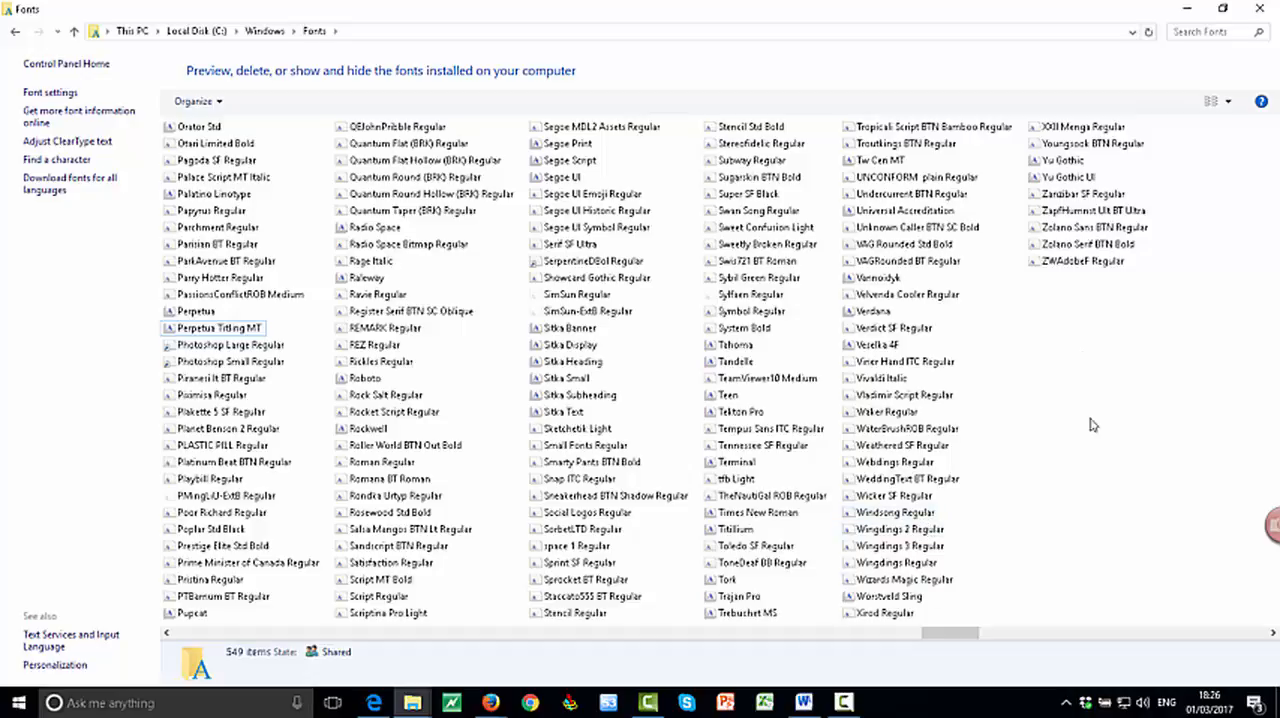
mouse_move(1104, 400)
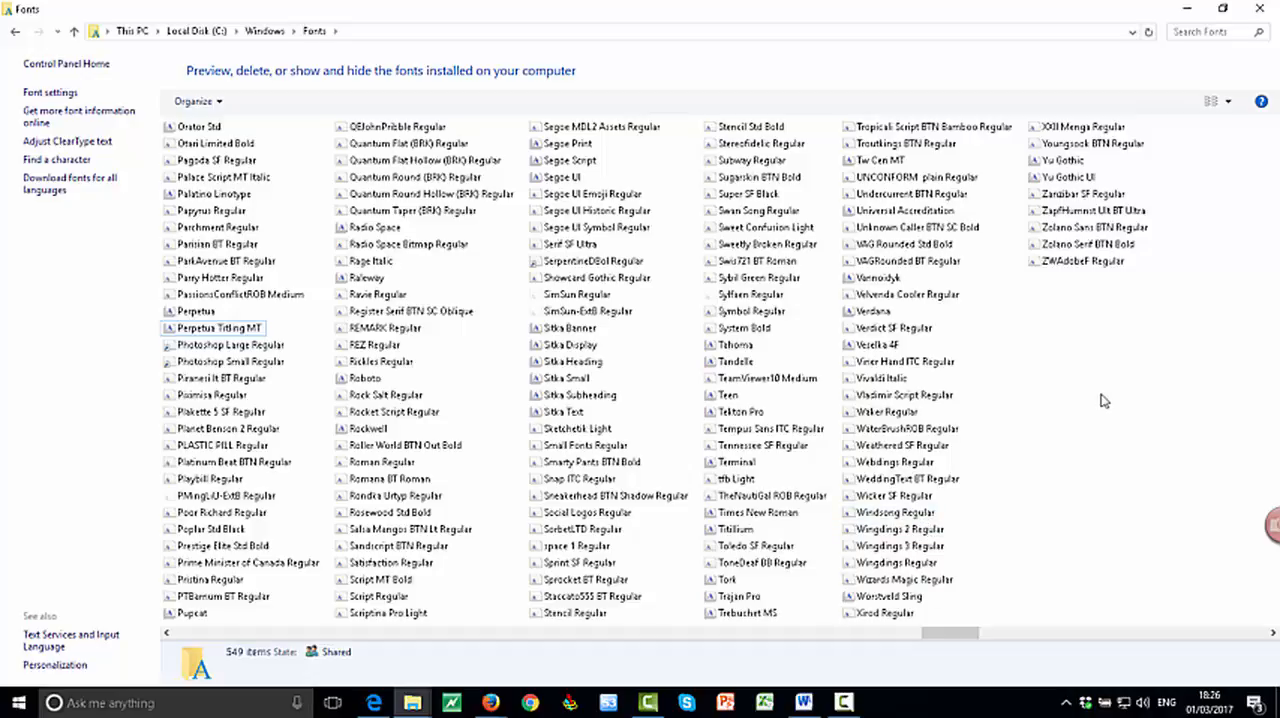